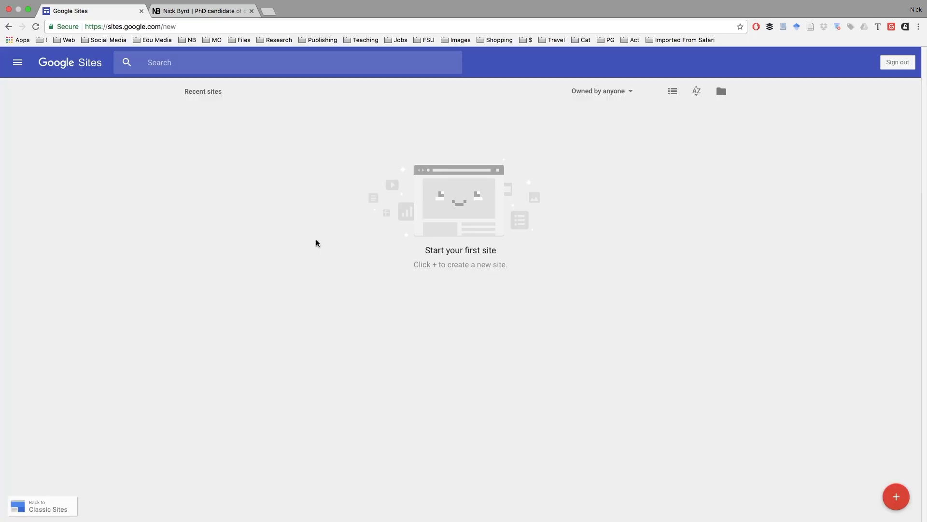
mouse_move(532, 241)
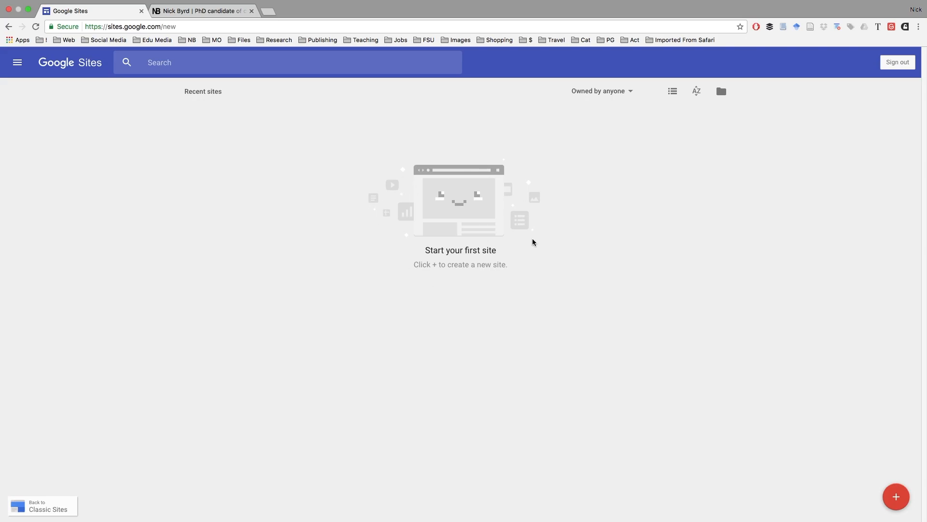
mouse_move(507, 232)
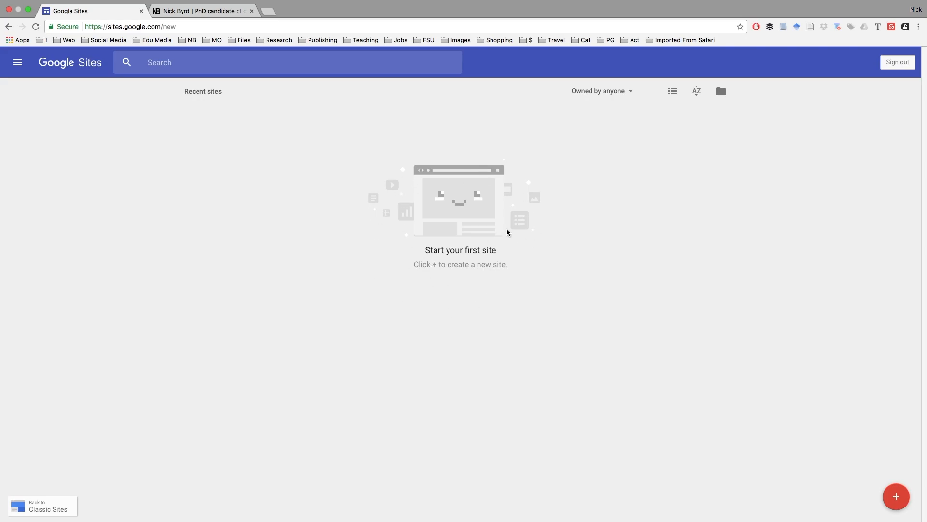
mouse_move(573, 202)
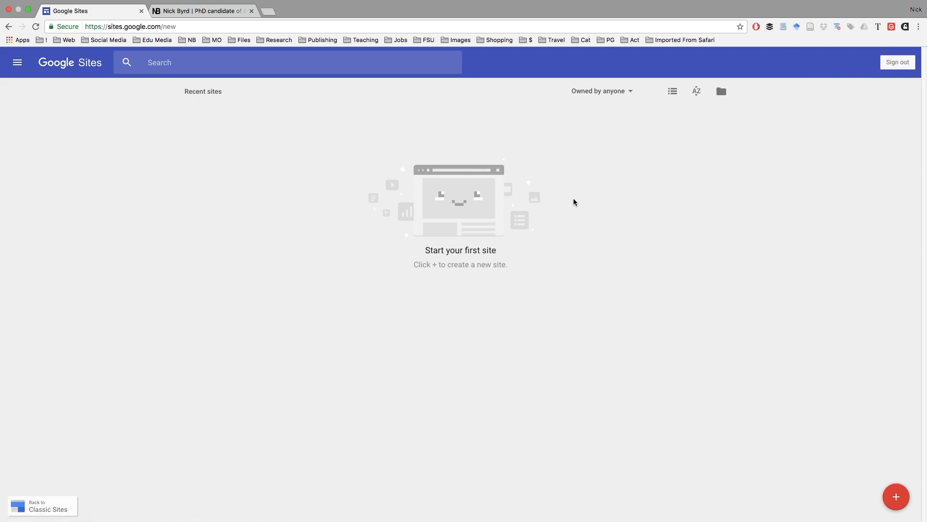
mouse_move(861, 454)
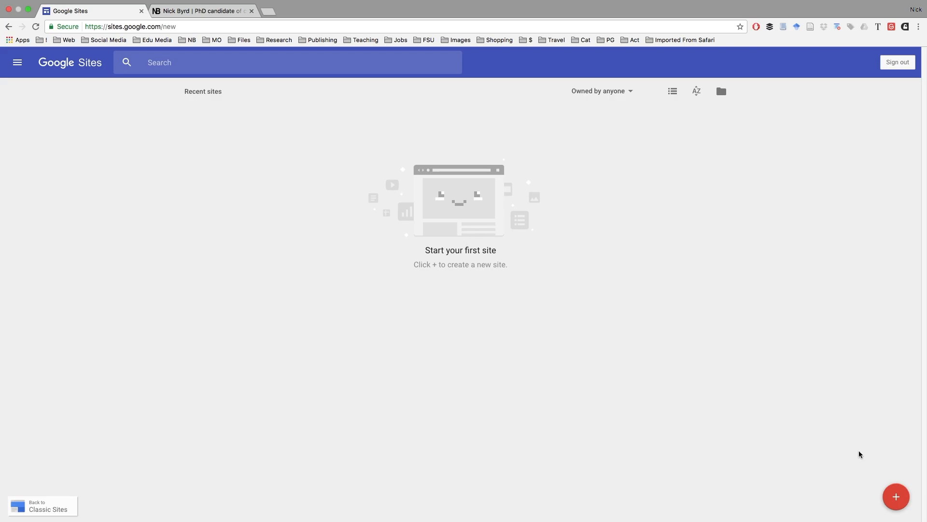
Step: Create a new blank site from the Google Sites start page
click(895, 496)
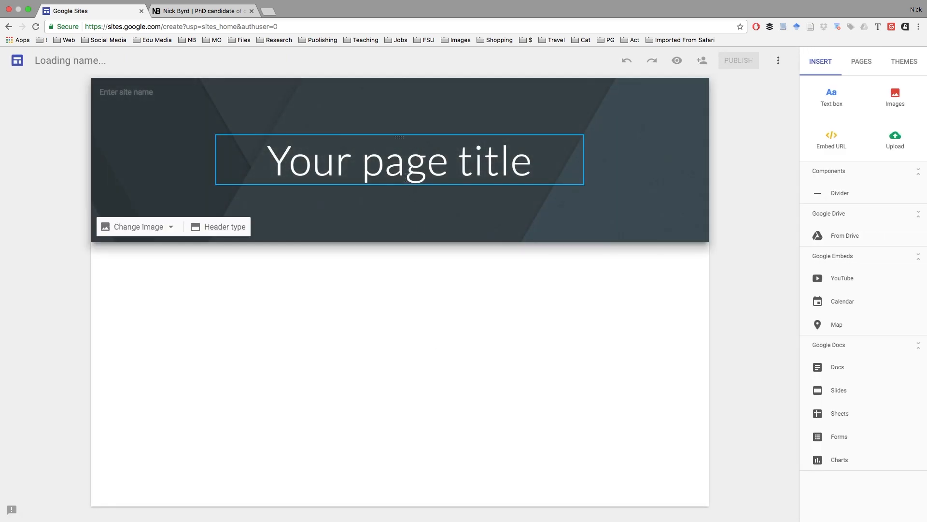
click(399, 159)
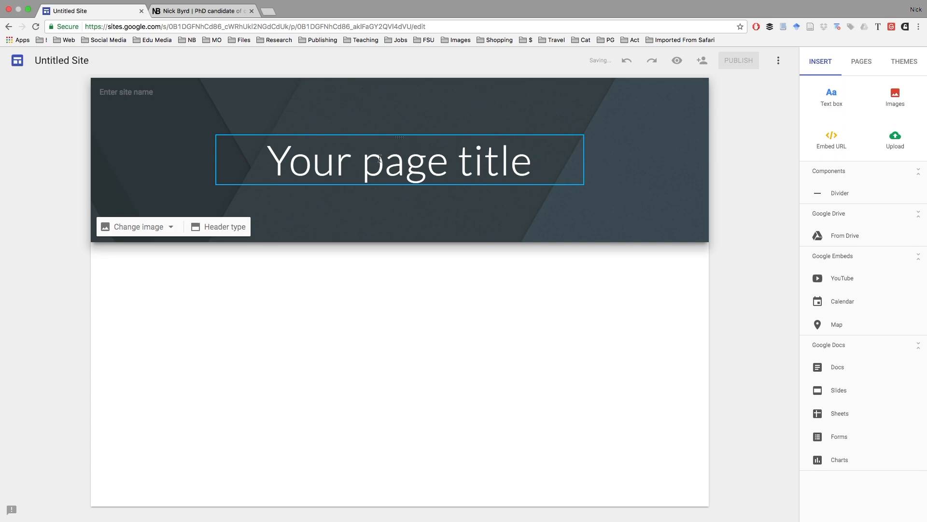
click(206, 114)
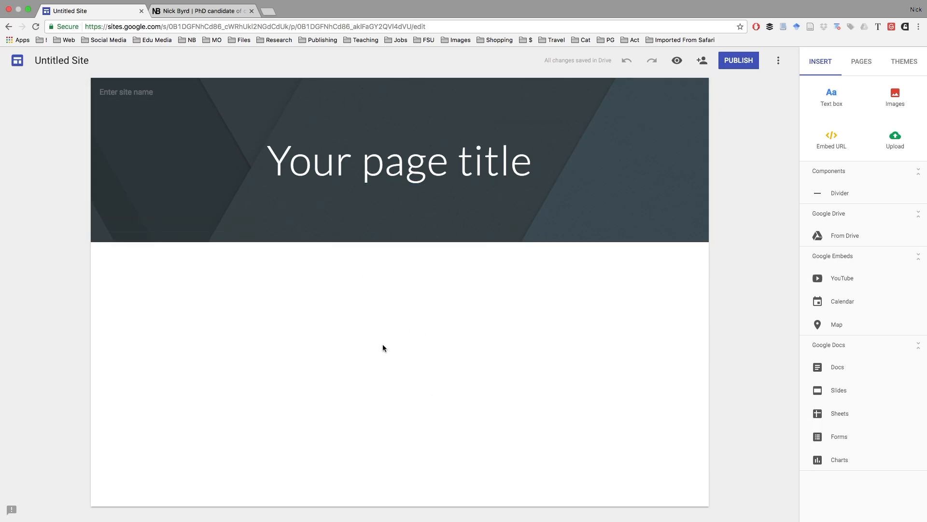
mouse_move(452, 362)
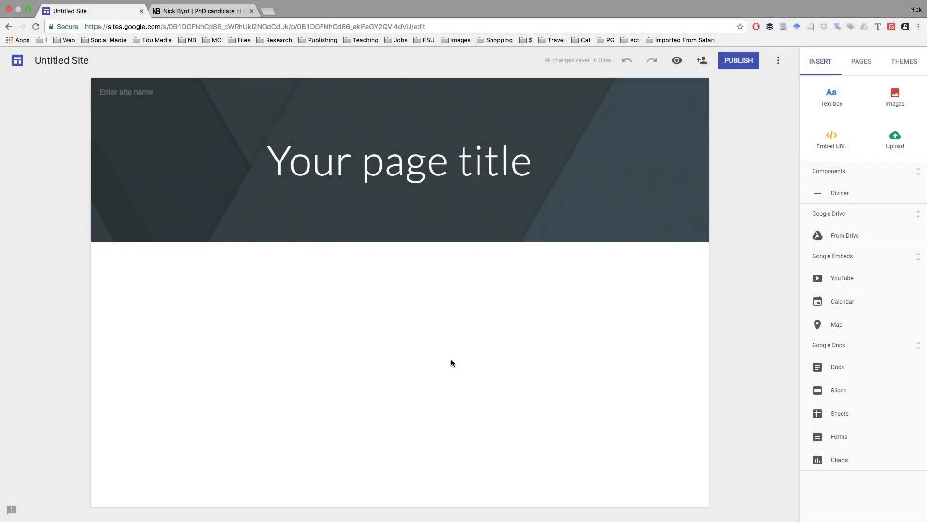
Step: Title the first page 'About' and enter the site name
click(398, 159)
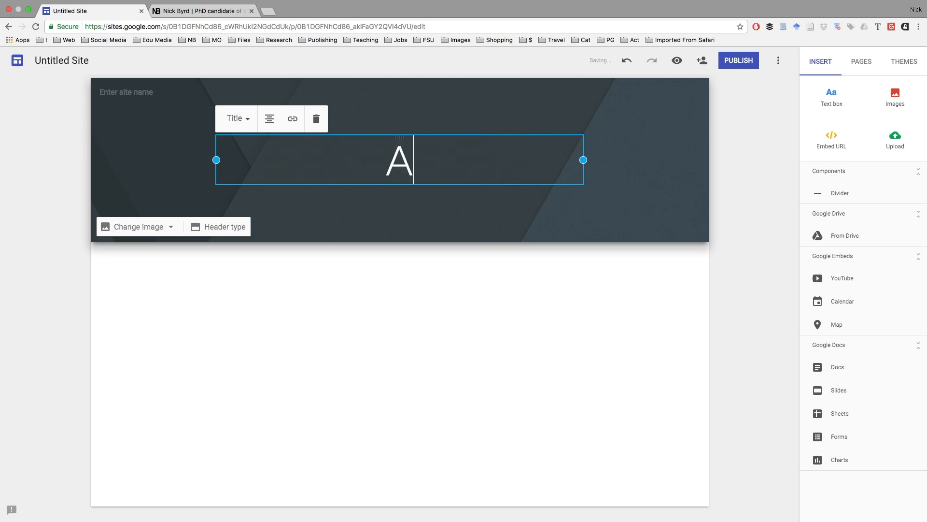
text(bout)
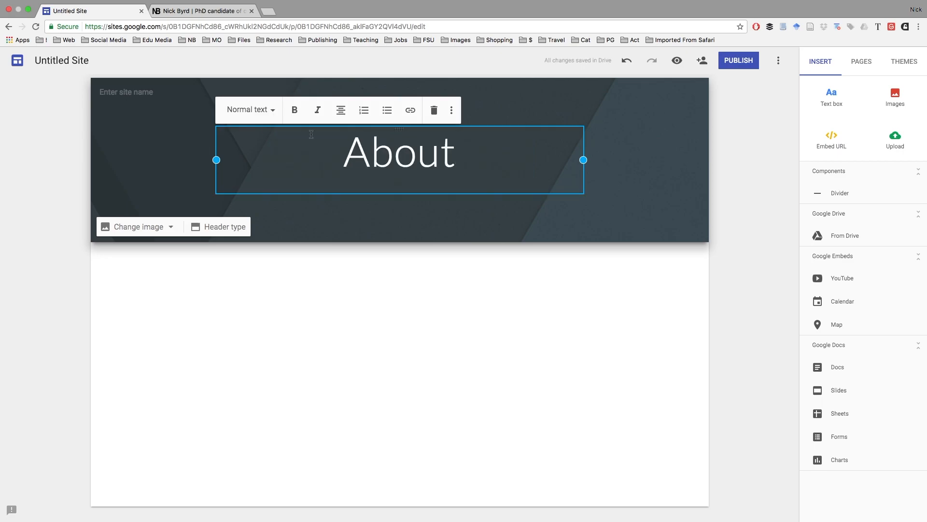
click(150, 92)
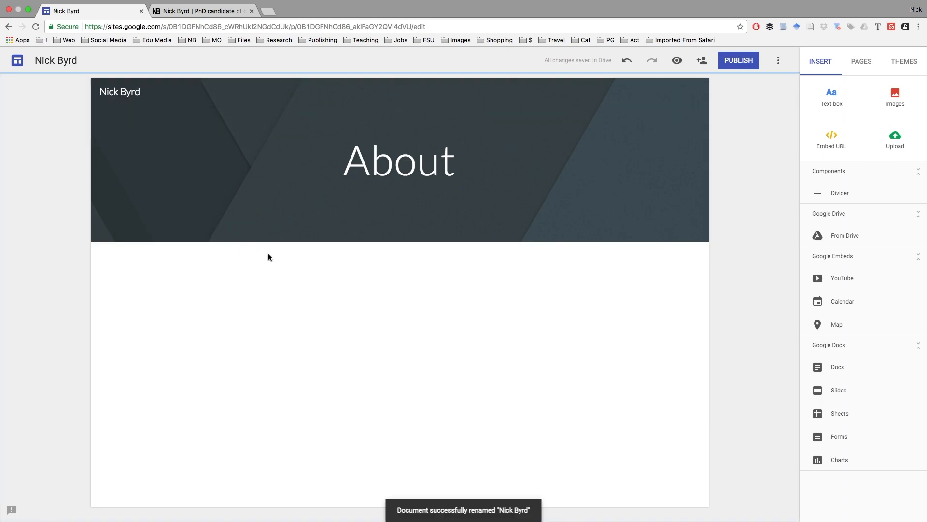
Step: Set the About header image to a columned library photo found by searching 'University'
click(399, 159)
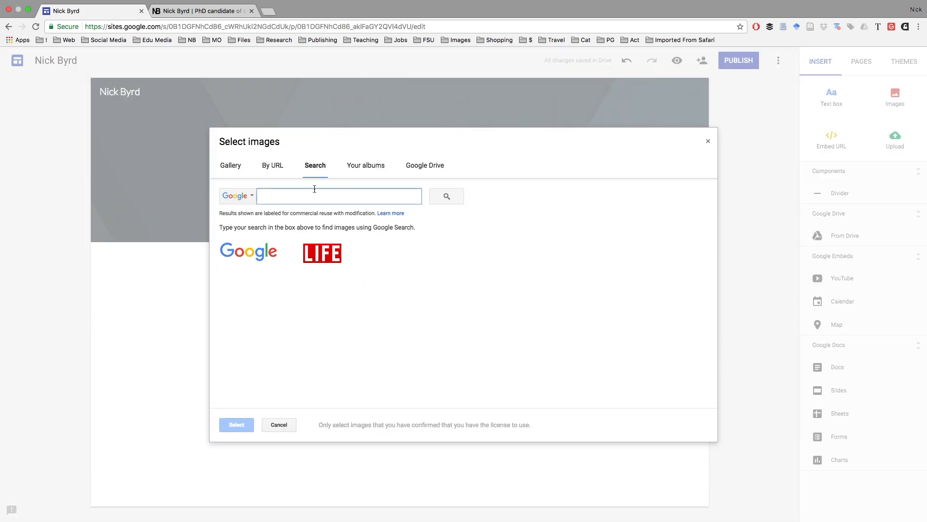
text(University)
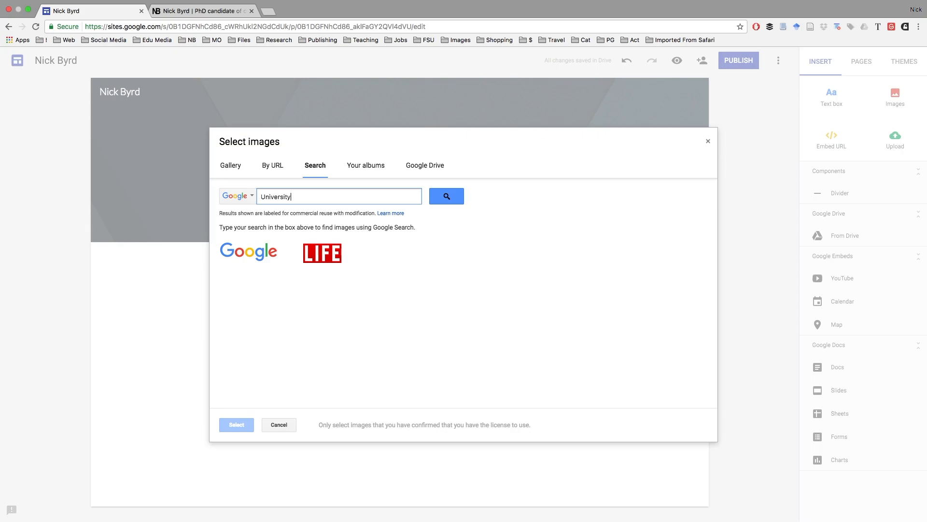
click(446, 196)
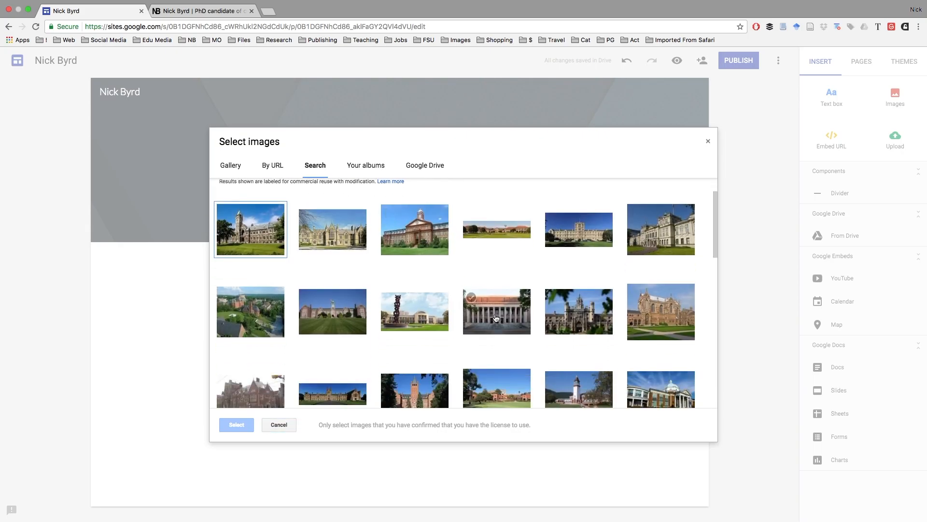
click(235, 425)
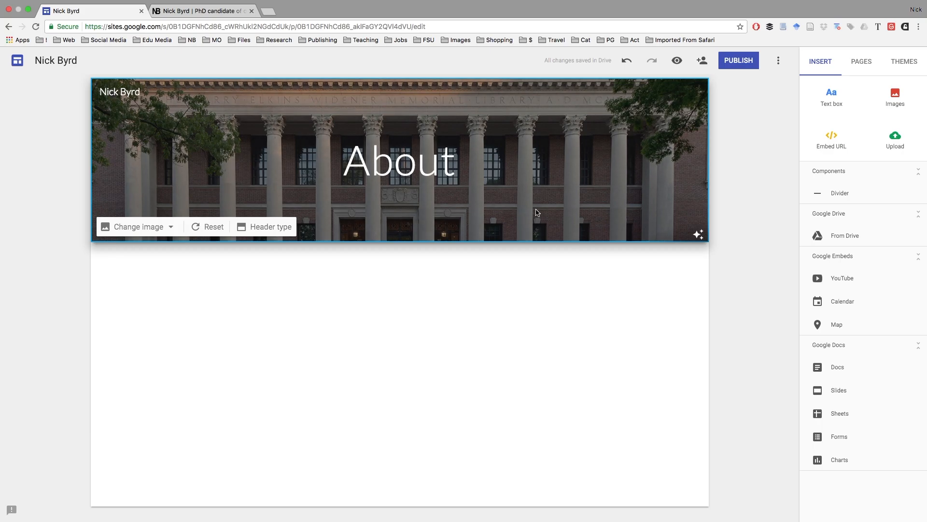
mouse_move(457, 228)
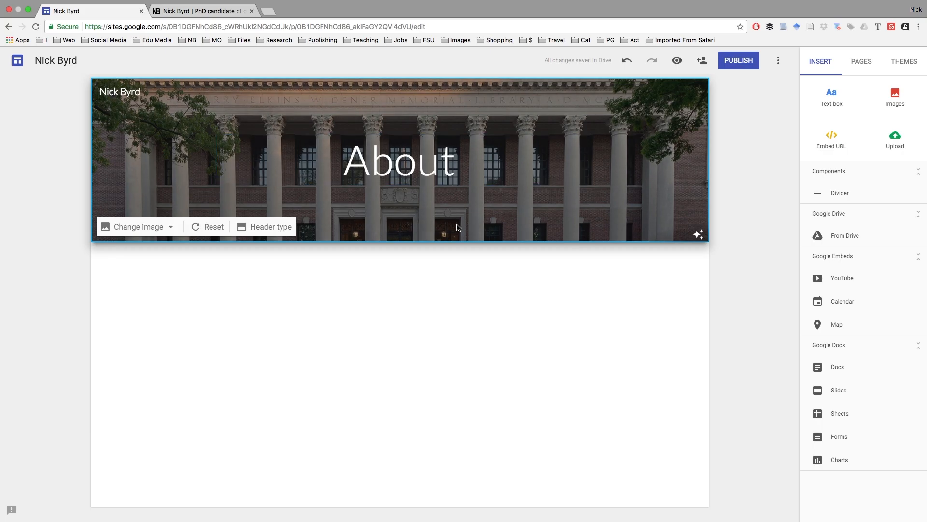
mouse_move(306, 314)
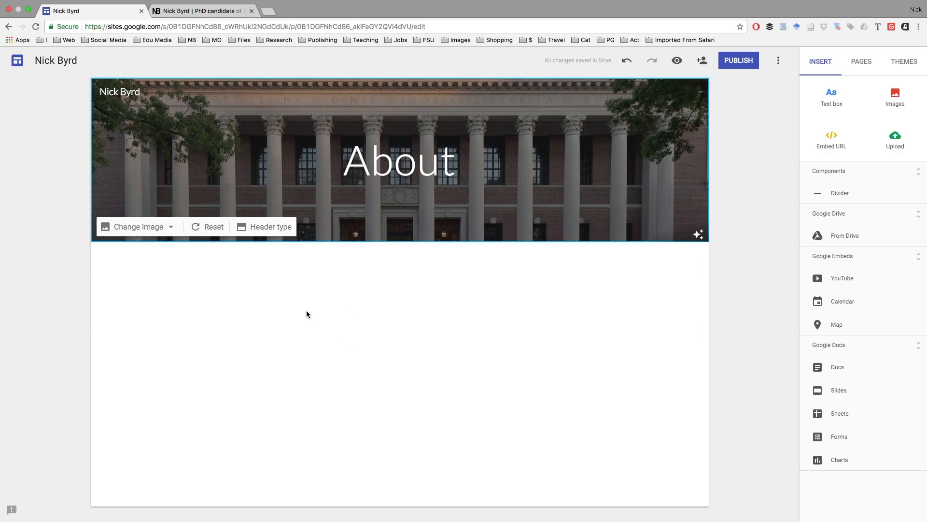
mouse_move(183, 382)
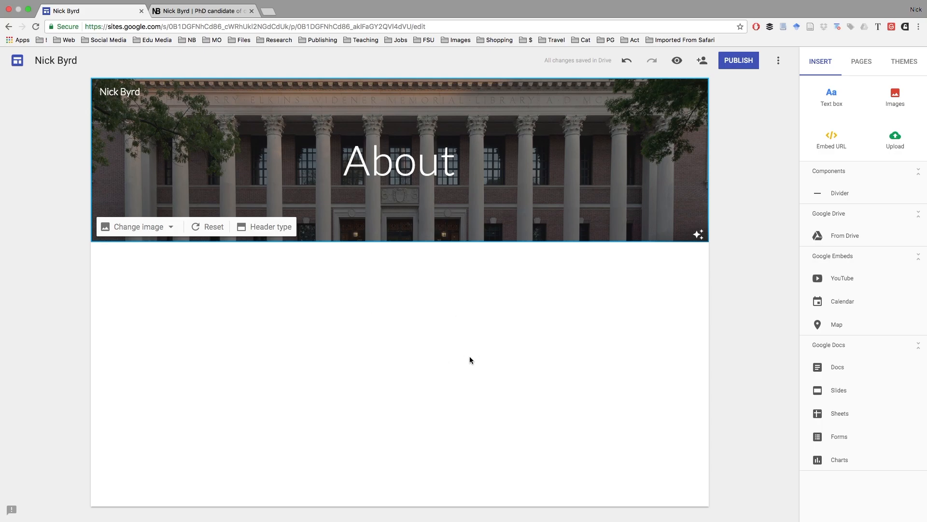
Step: Place a portrait photo with a two-paragraph research introduction text box beside it
click(470, 360)
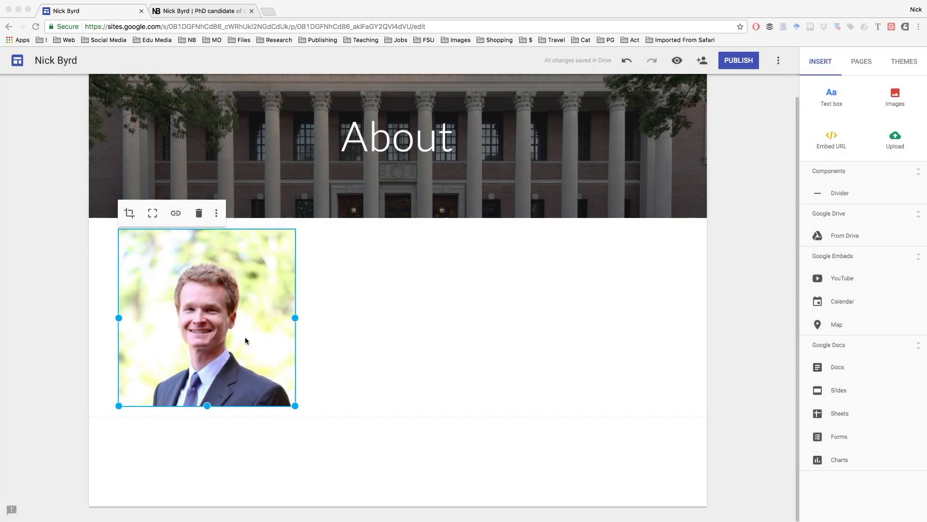
mouse_move(350, 275)
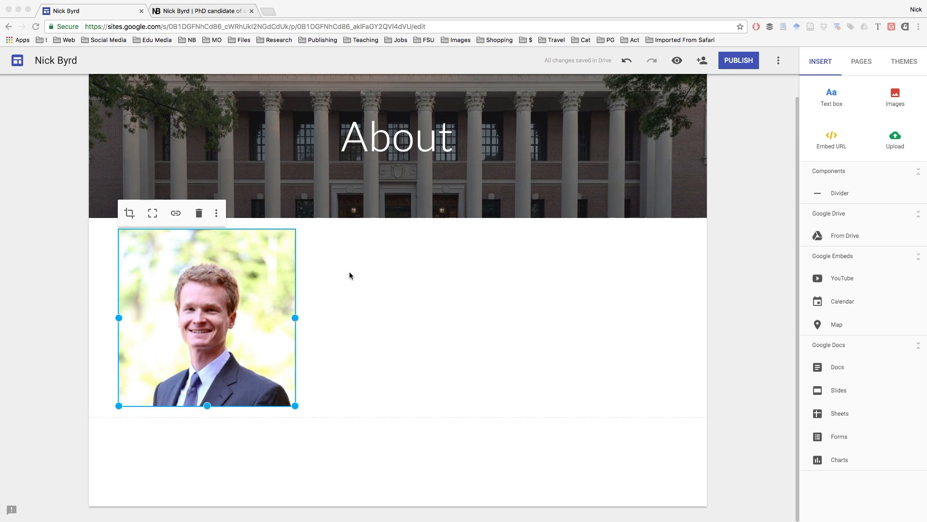
click(349, 273)
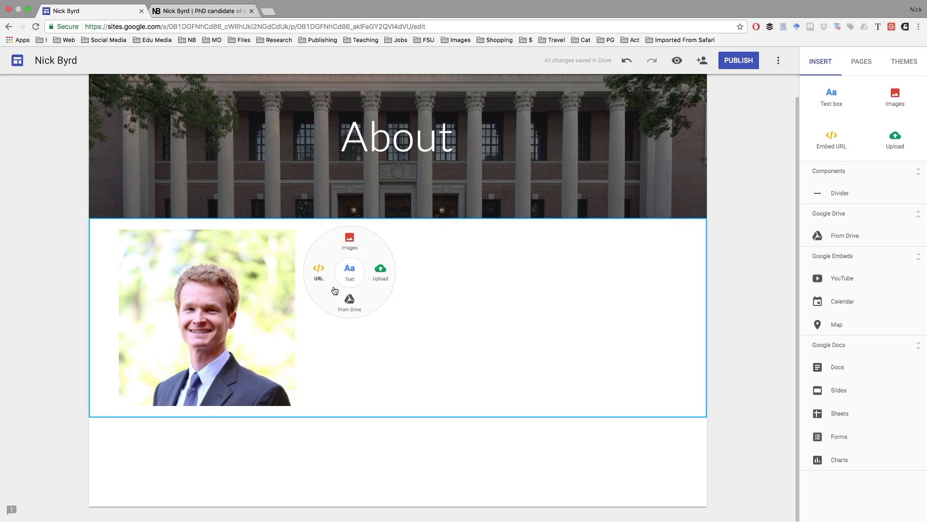
click(349, 270)
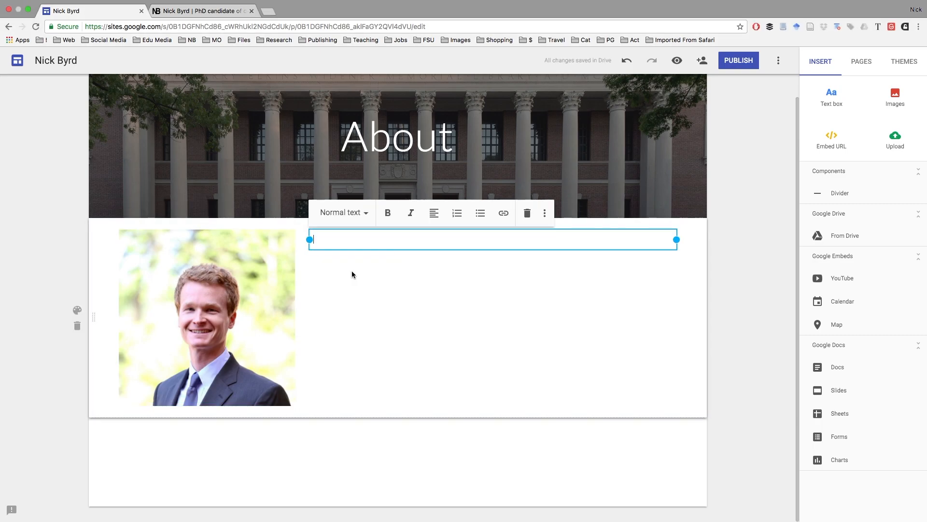
mouse_move(430, 292)
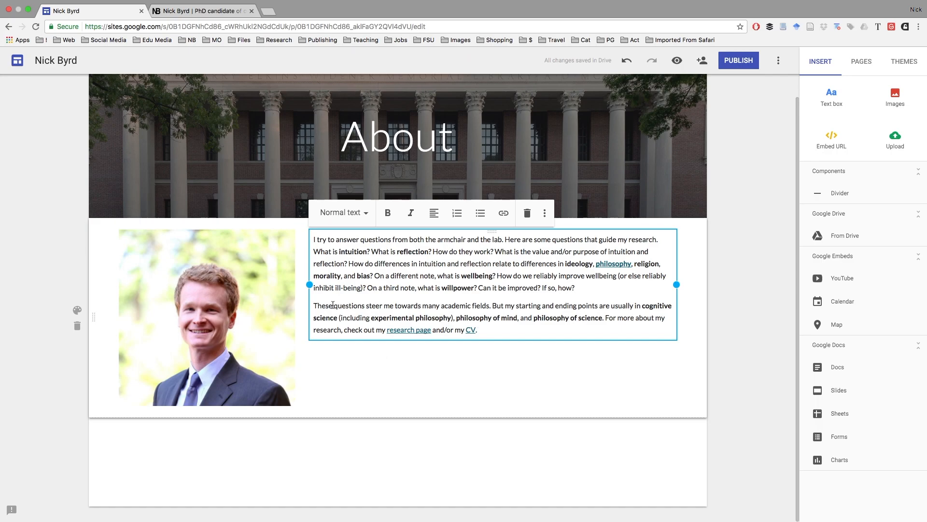
click(207, 317)
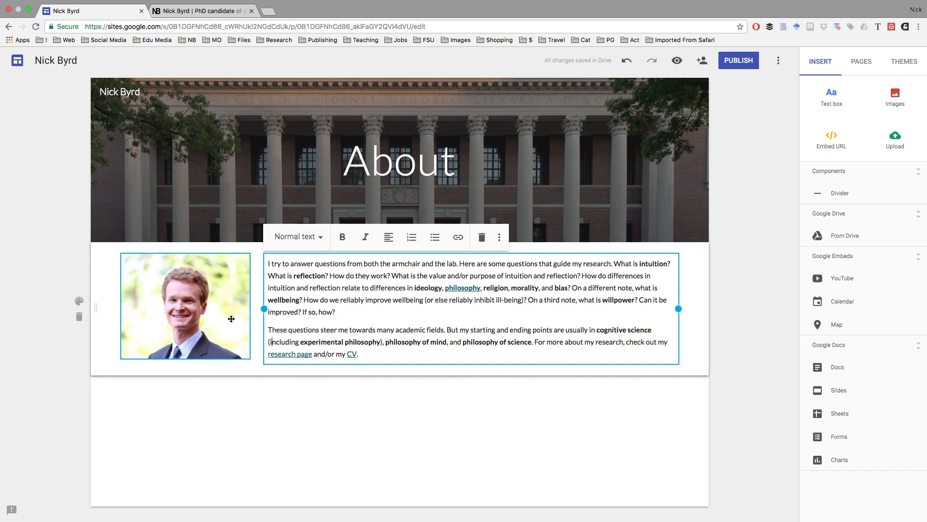
click(333, 396)
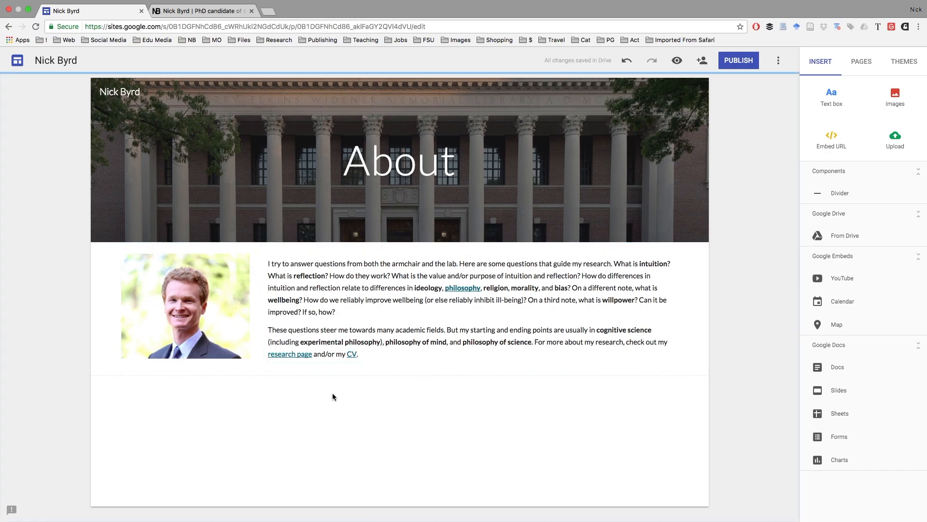
mouse_move(330, 400)
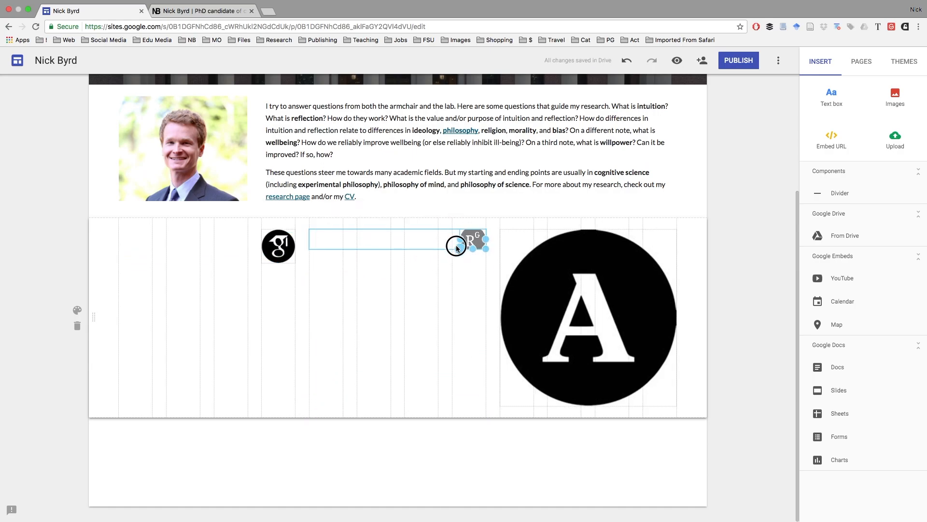
Step: Arrange the Google Scholar, ResearchGate and Academia icons in a centred row
scroll(up, 3)
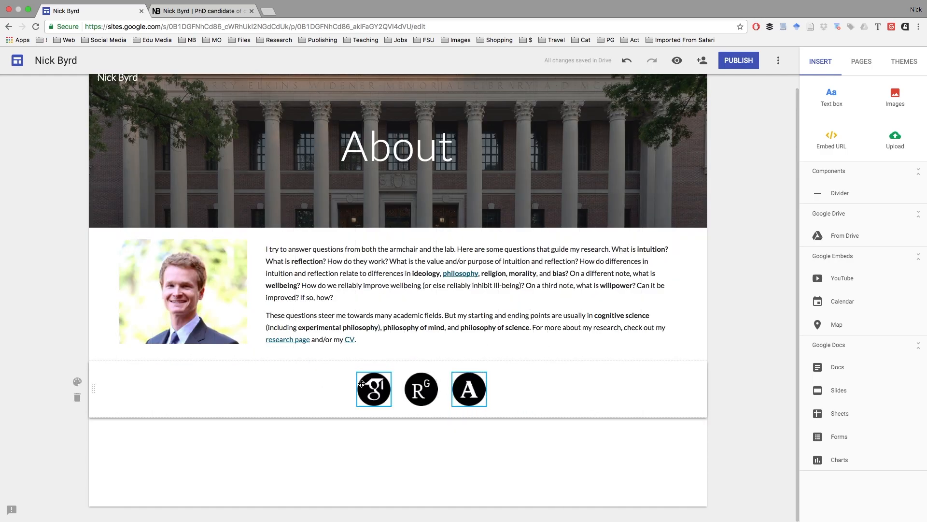
click(421, 389)
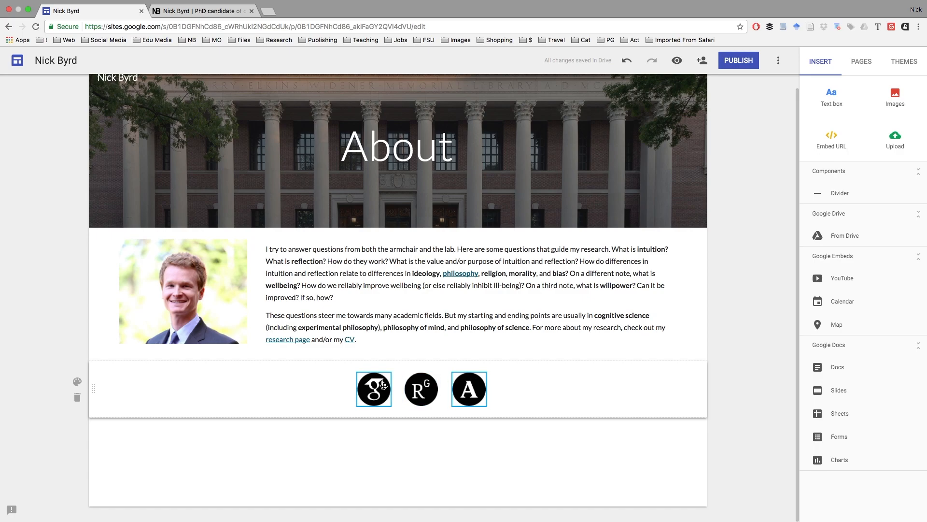
click(201, 11)
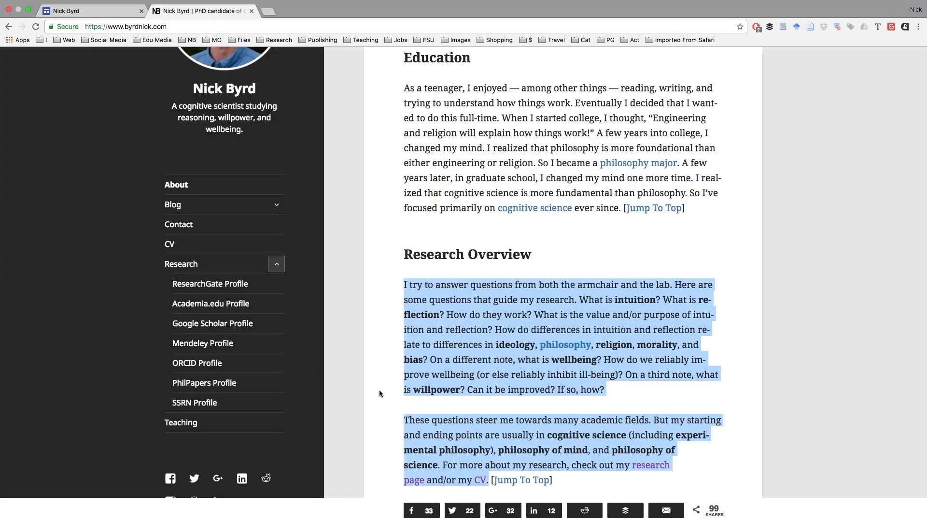
right_click(212, 322)
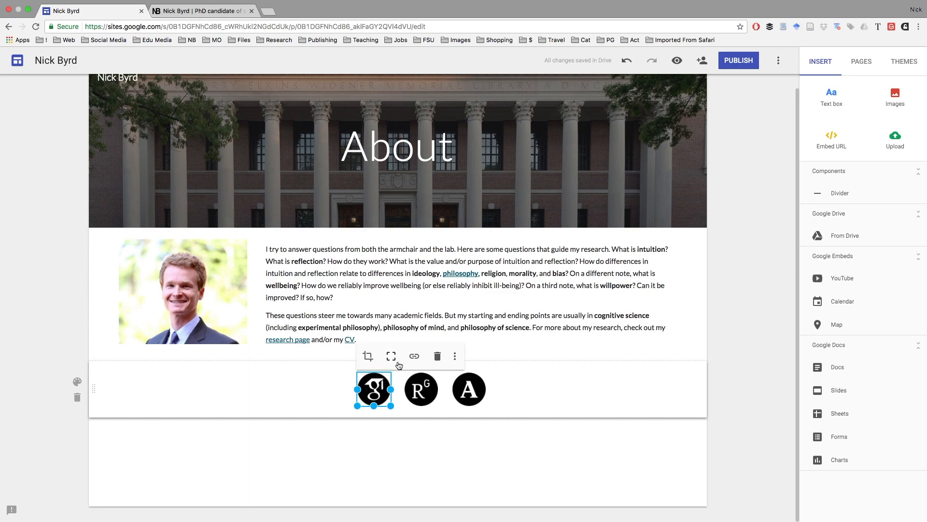
click(415, 356)
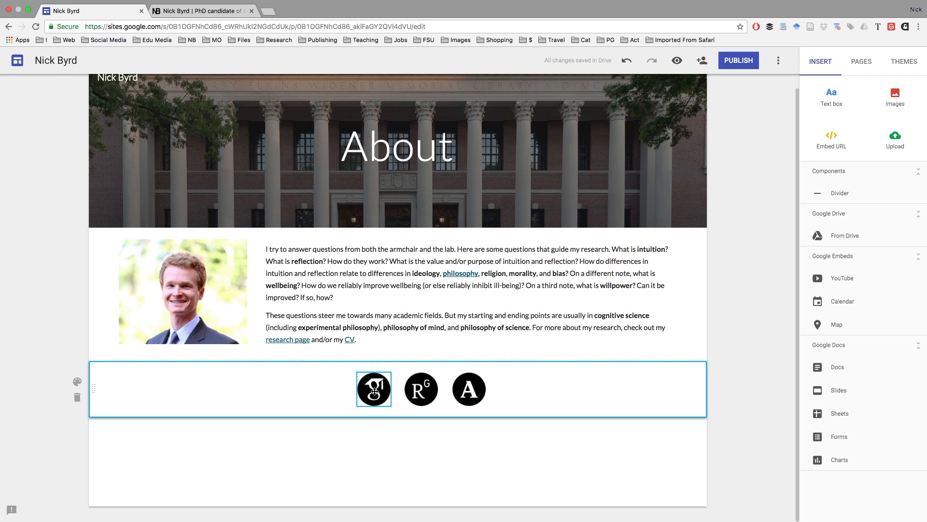
click(421, 389)
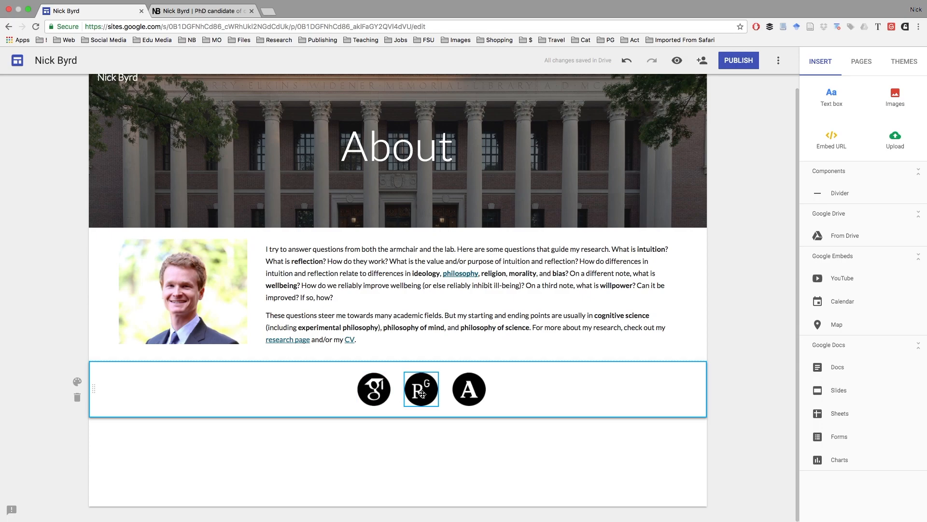
click(201, 11)
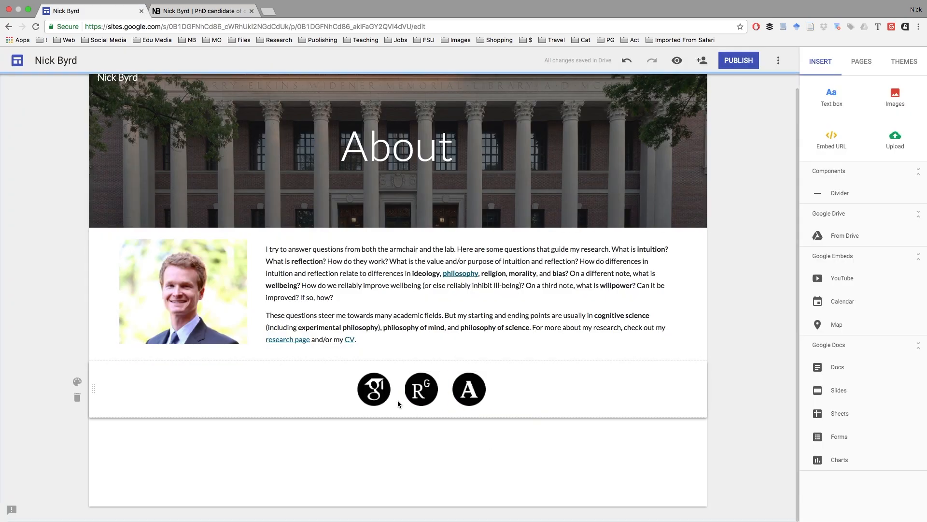
click(469, 390)
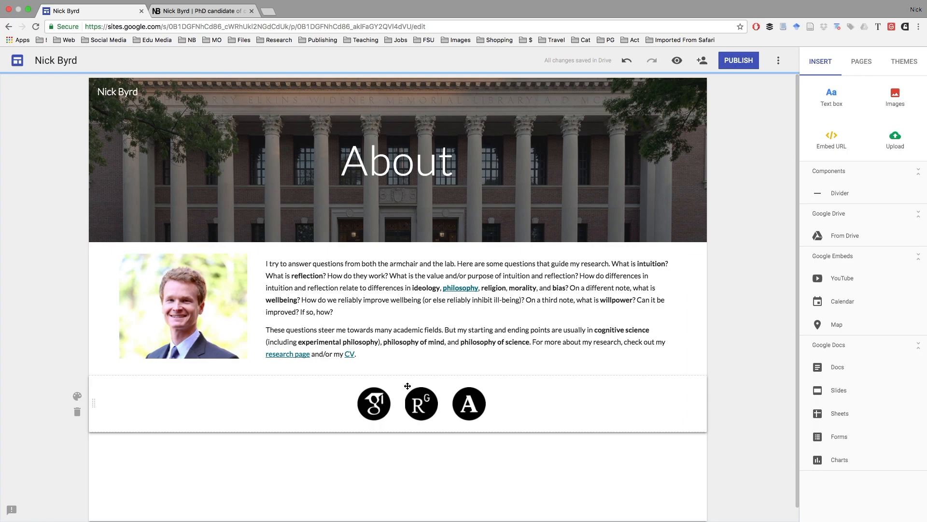
click(410, 354)
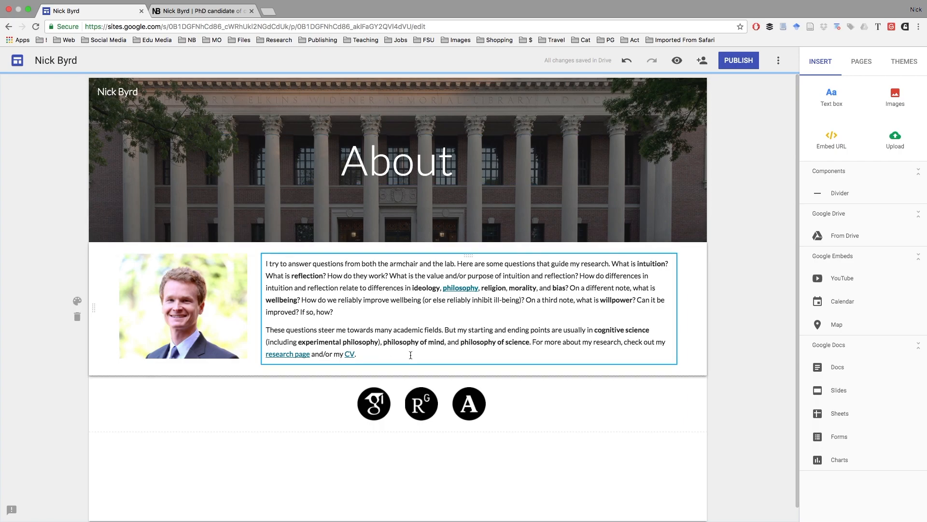
click(396, 159)
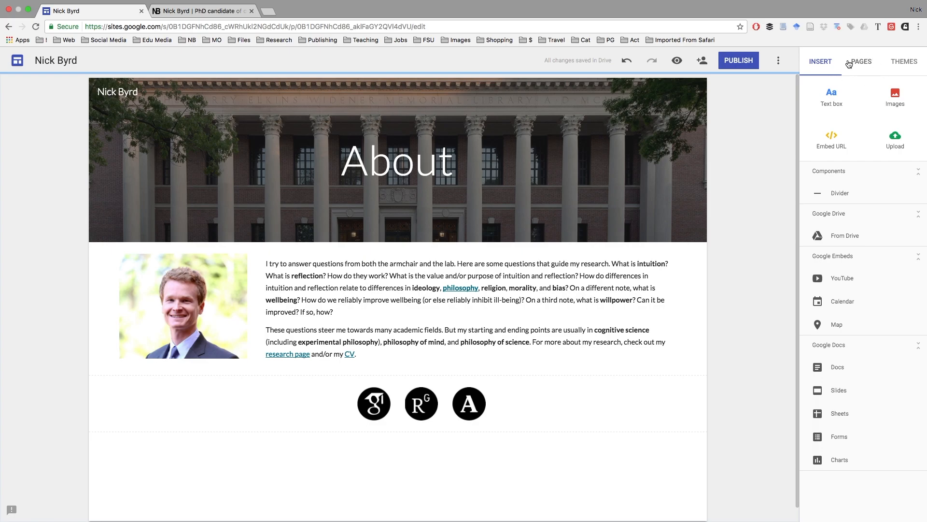
Step: Add a page named 'Research' and start adding the next page
click(861, 61)
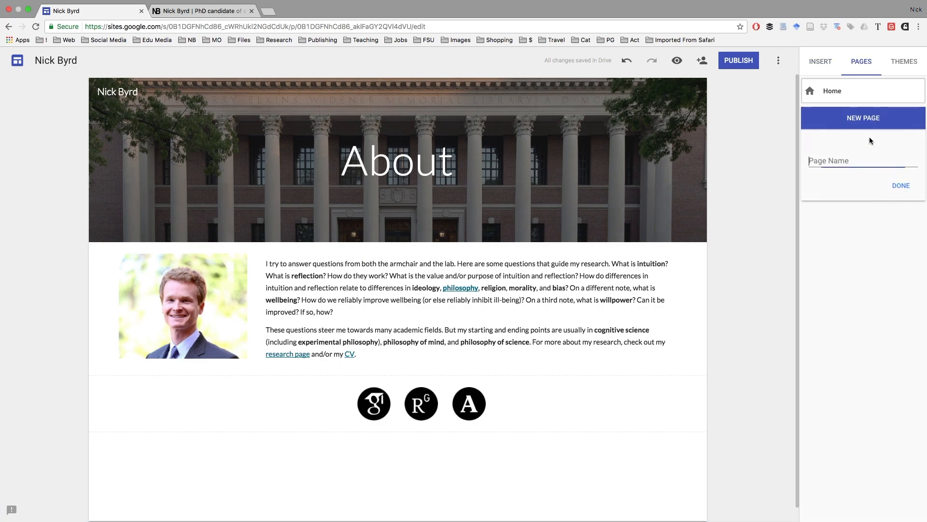
text(Resear)
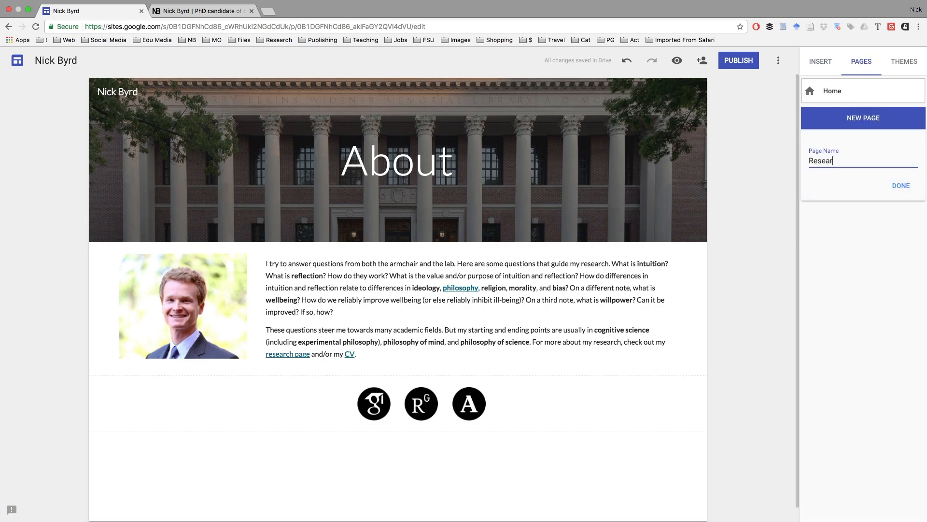
click(901, 185)
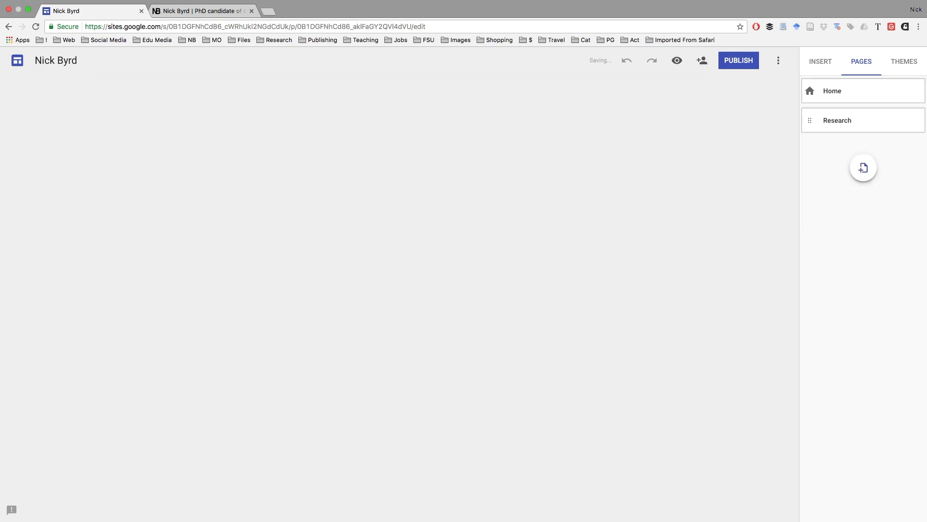
click(863, 167)
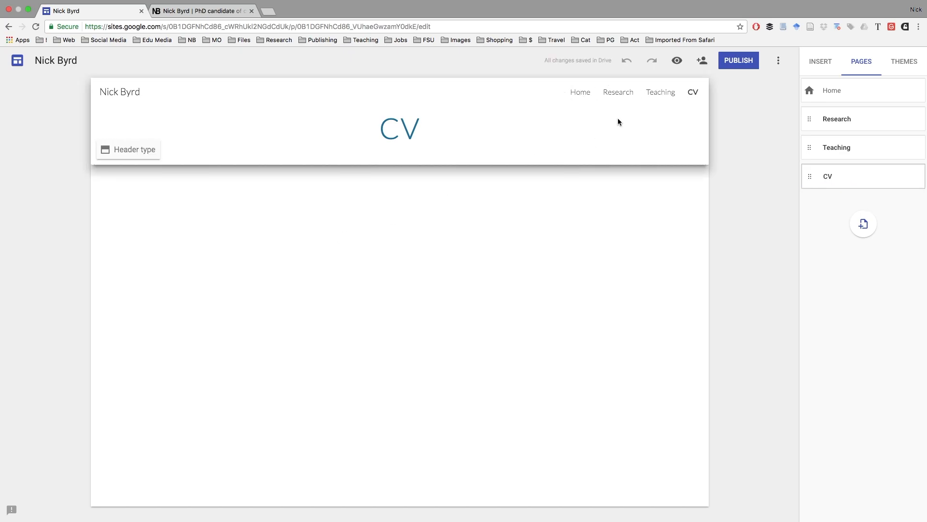
Step: Switch the Research page header to the Banner type
click(837, 147)
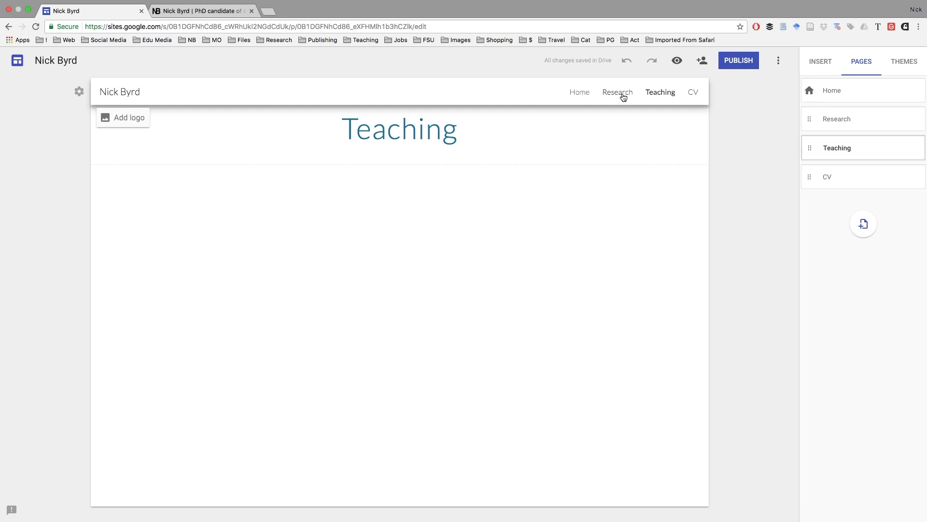
click(617, 92)
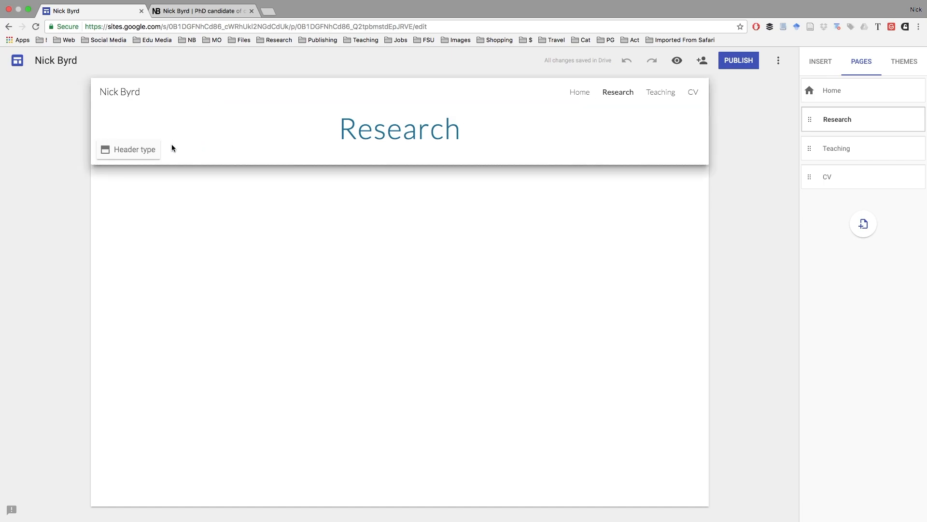
click(127, 149)
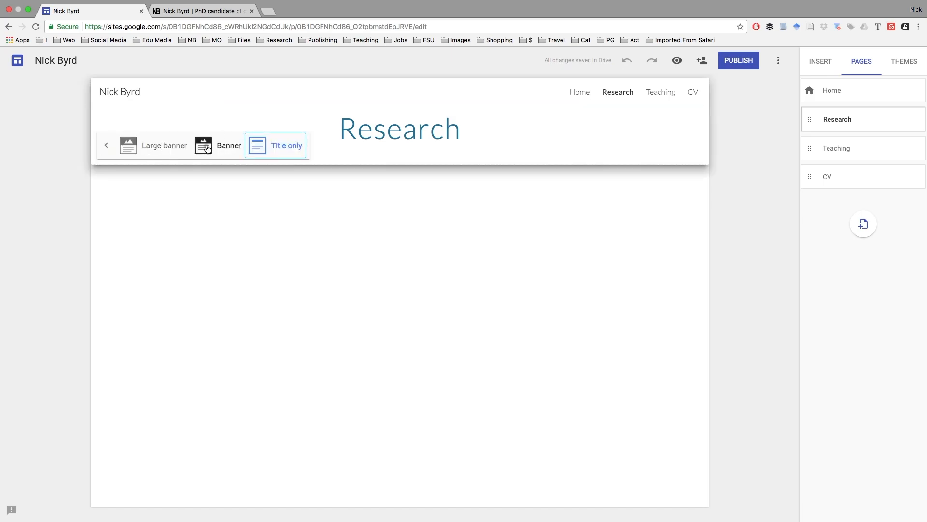
click(228, 146)
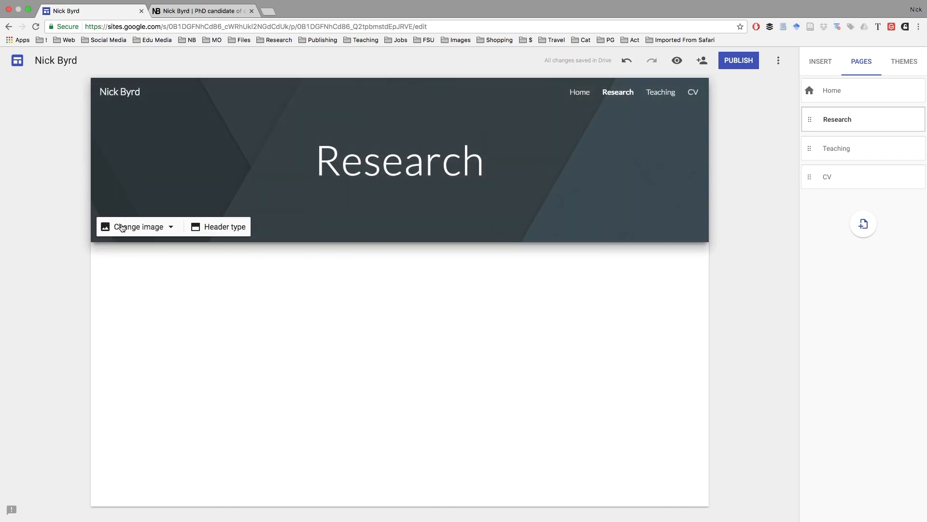
Step: Set the Research banner image to a brick campus building photo found by searching 'Class'
click(138, 226)
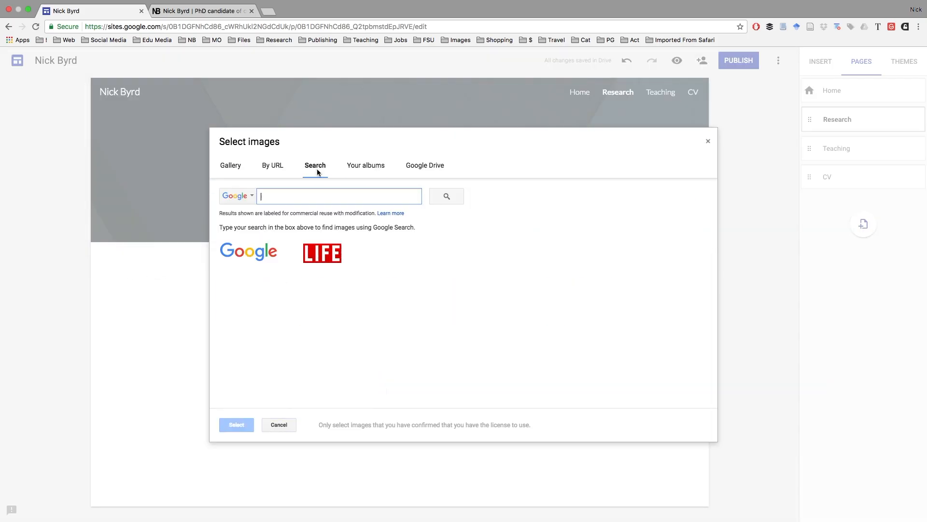
text(Class)
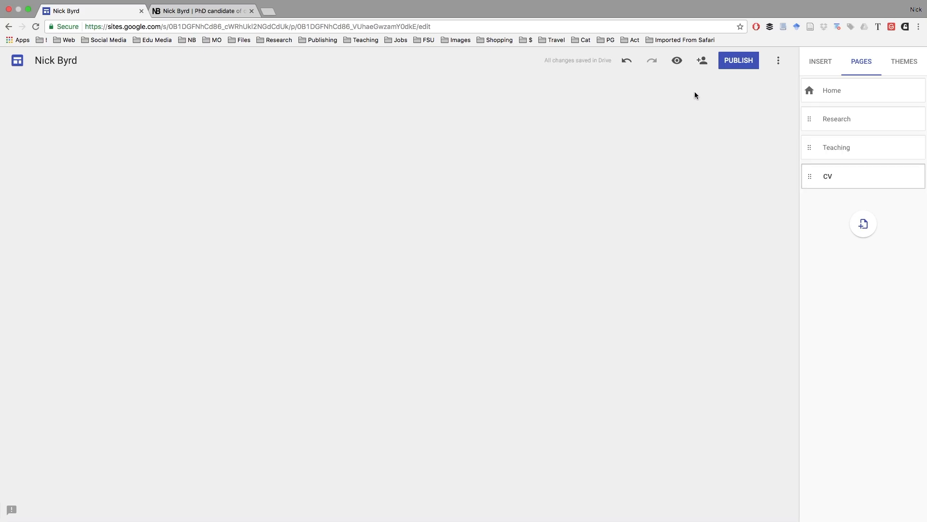
click(827, 176)
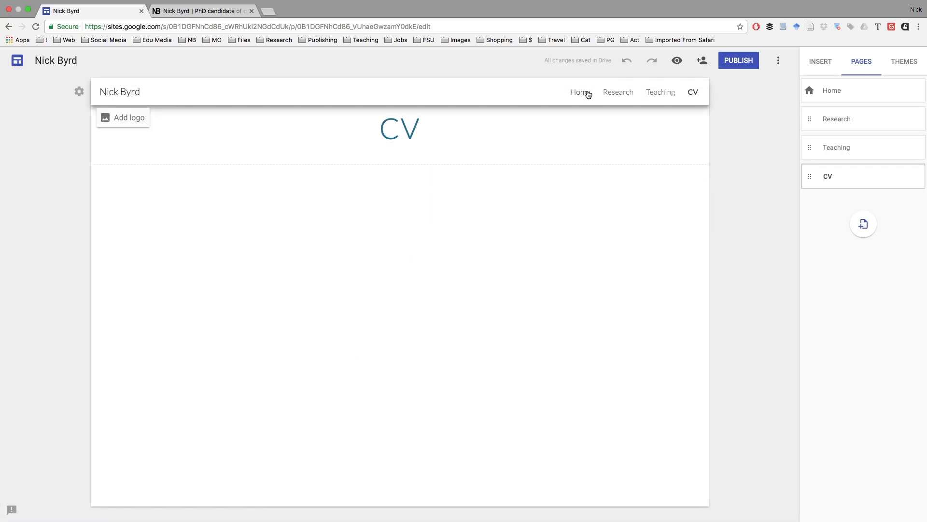
click(836, 119)
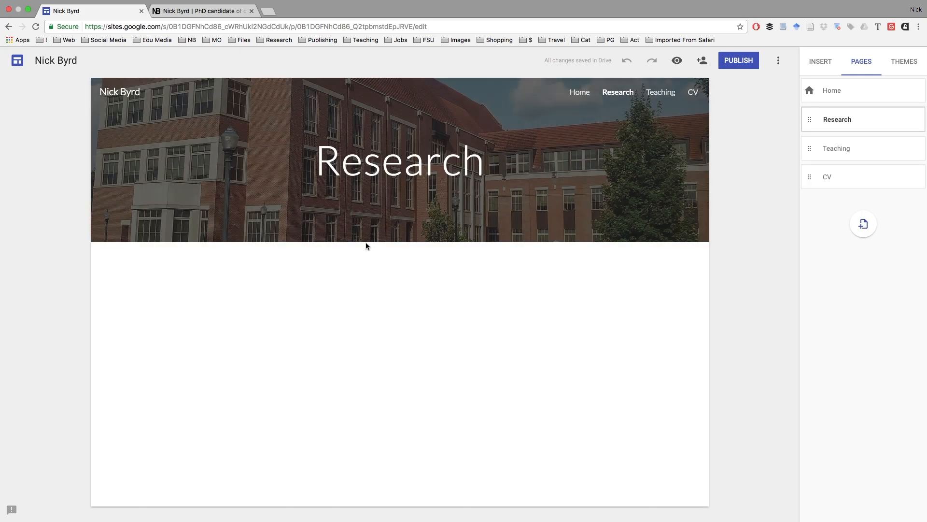
mouse_move(361, 306)
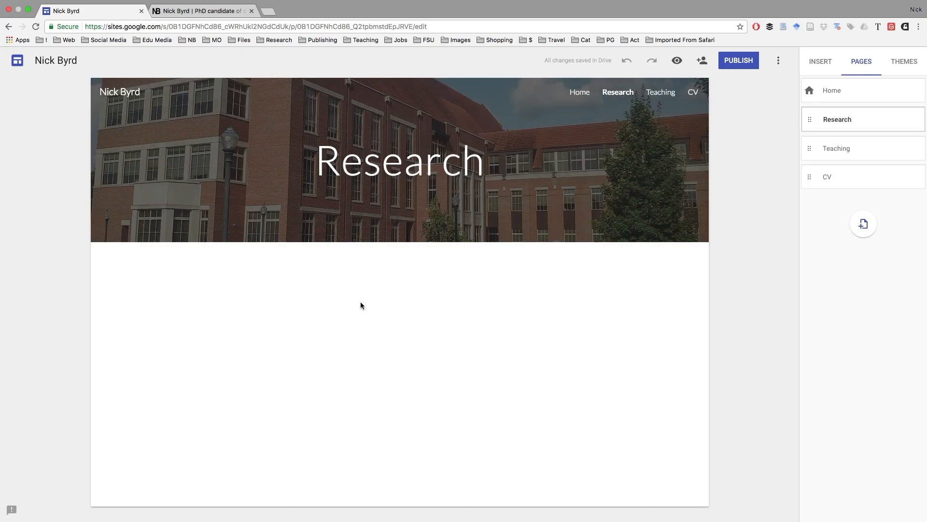
mouse_move(364, 283)
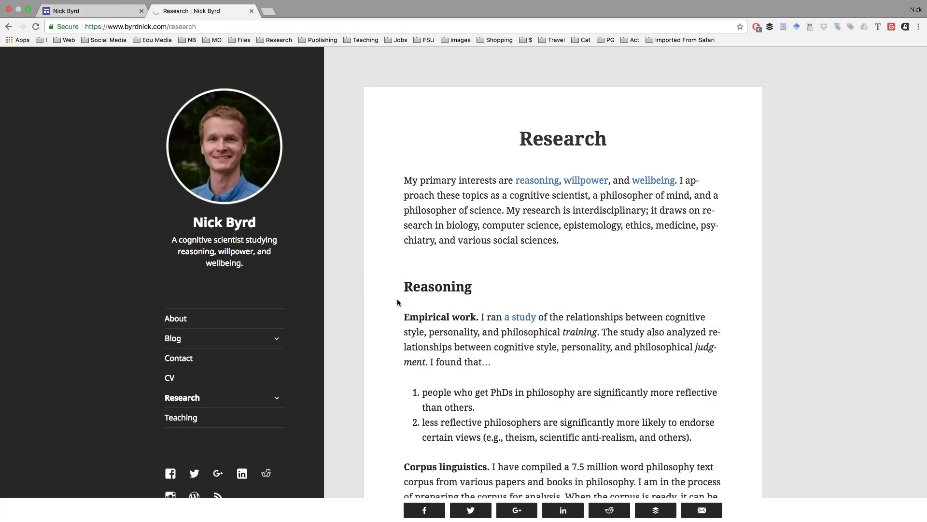
Step: Copy the old website's Research write-up and return to the Sites editor tab
scroll(down, 3)
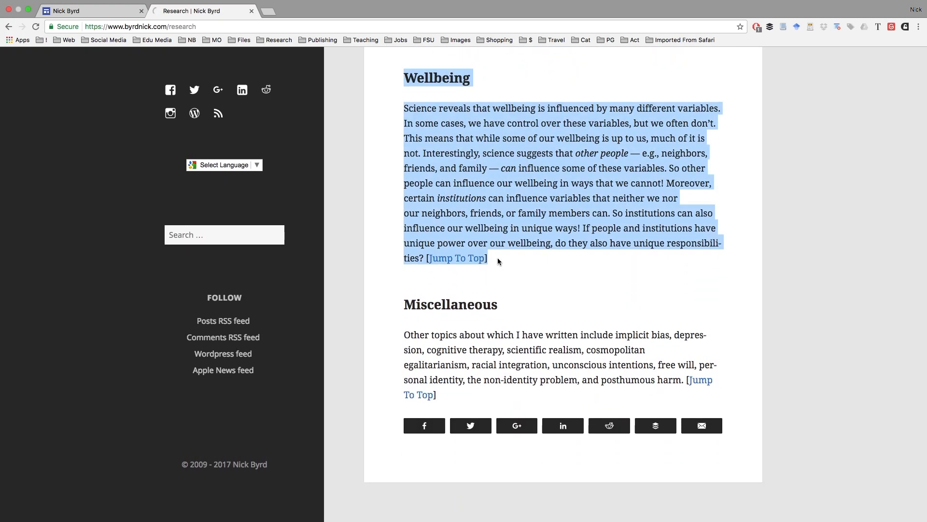
click(204, 11)
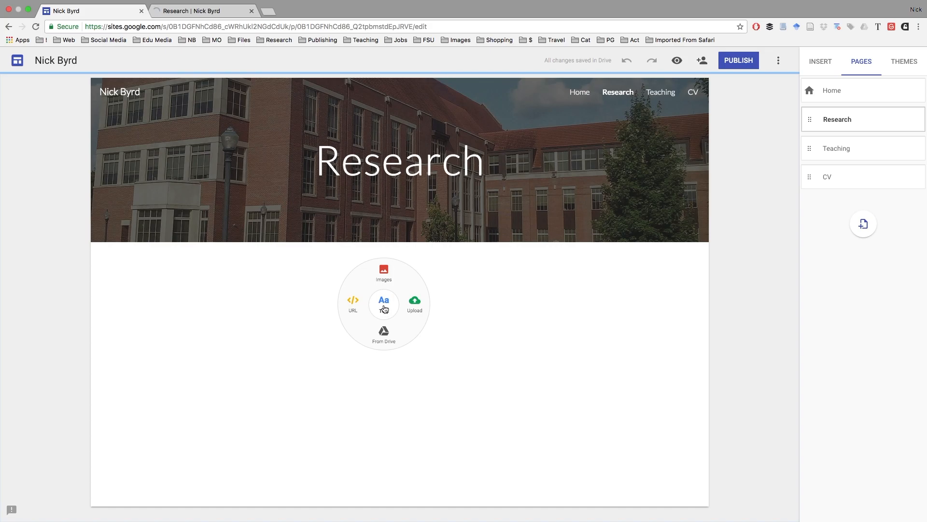
Step: Paste the research write-up into a new text box and check the Reasoning heading style
click(383, 299)
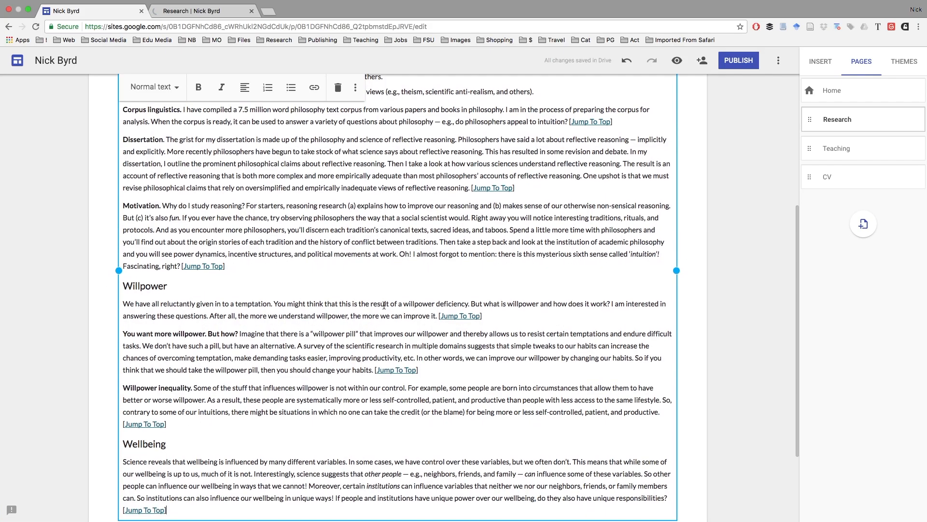
scroll(up, 3)
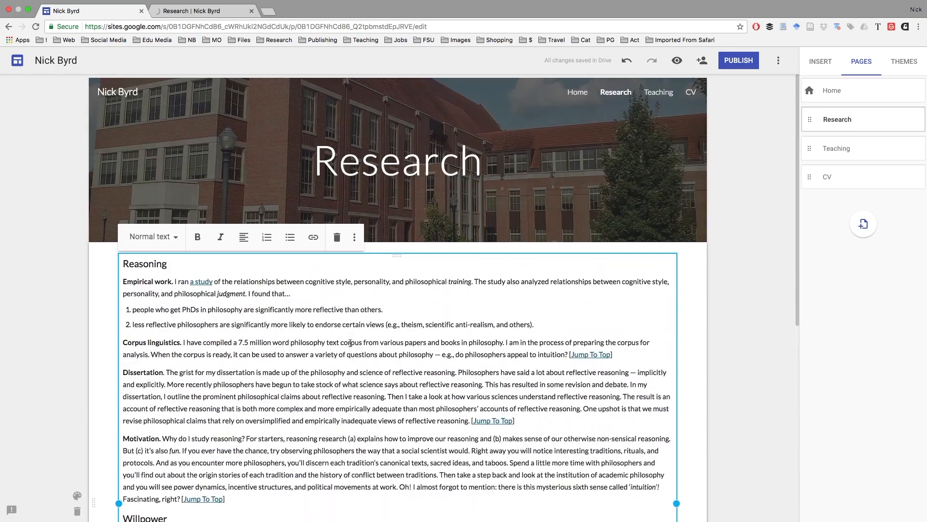
click(145, 263)
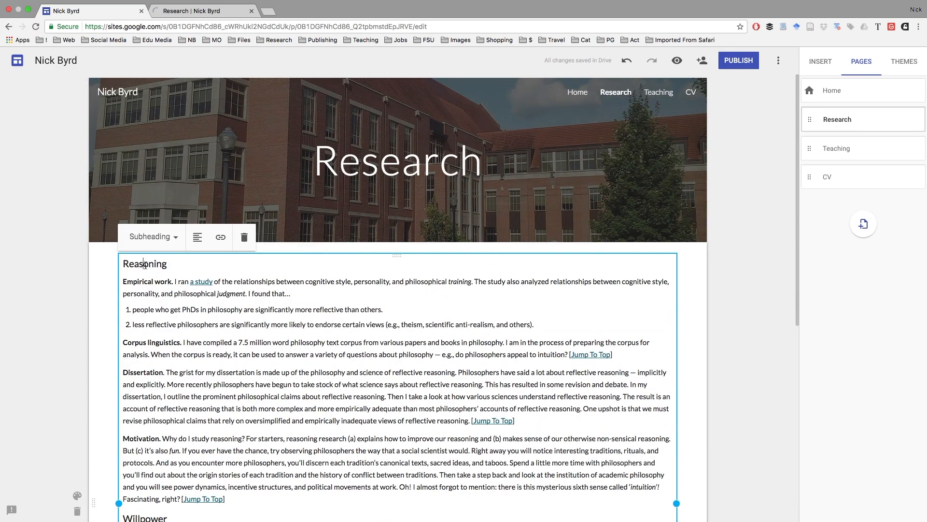
mouse_move(151, 236)
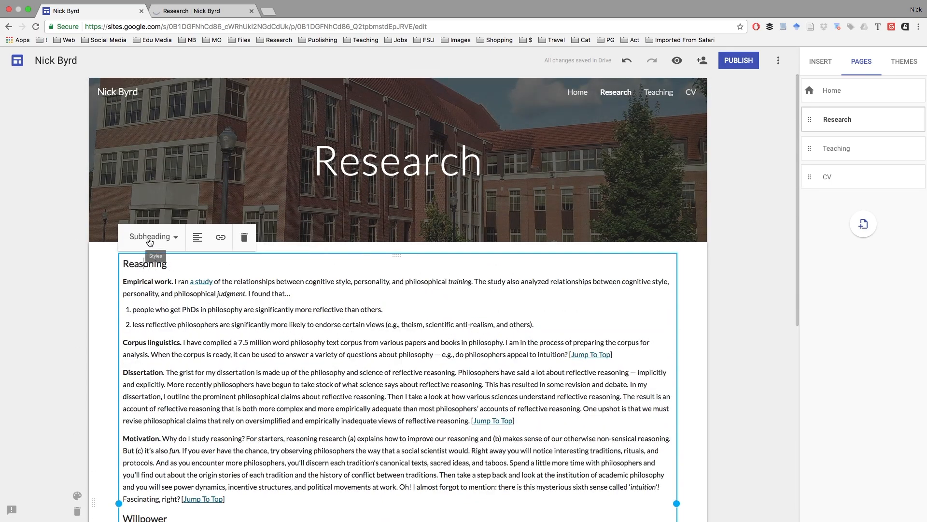
mouse_move(132, 237)
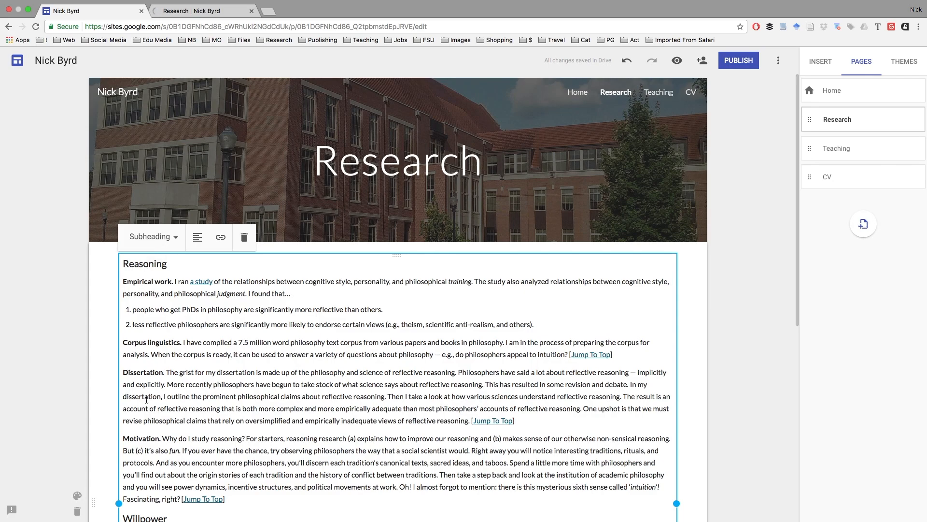
Step: Review the formatting of the pasted Willpower and Wellbeing sections and list
scroll(down, 3)
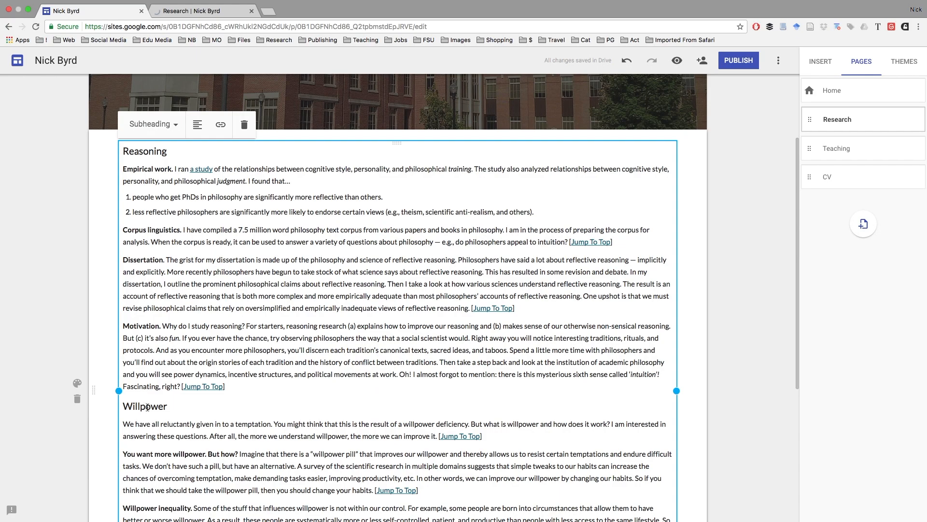
click(166, 197)
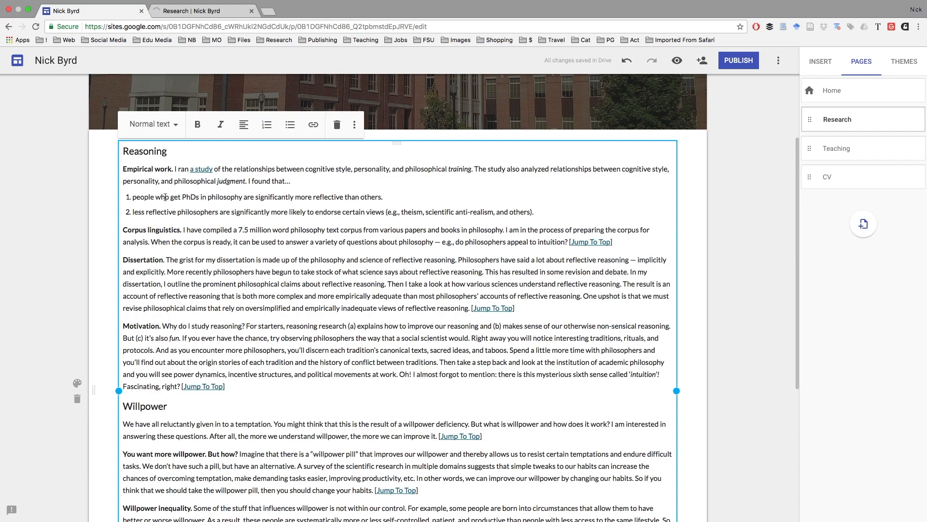
scroll(up, 3)
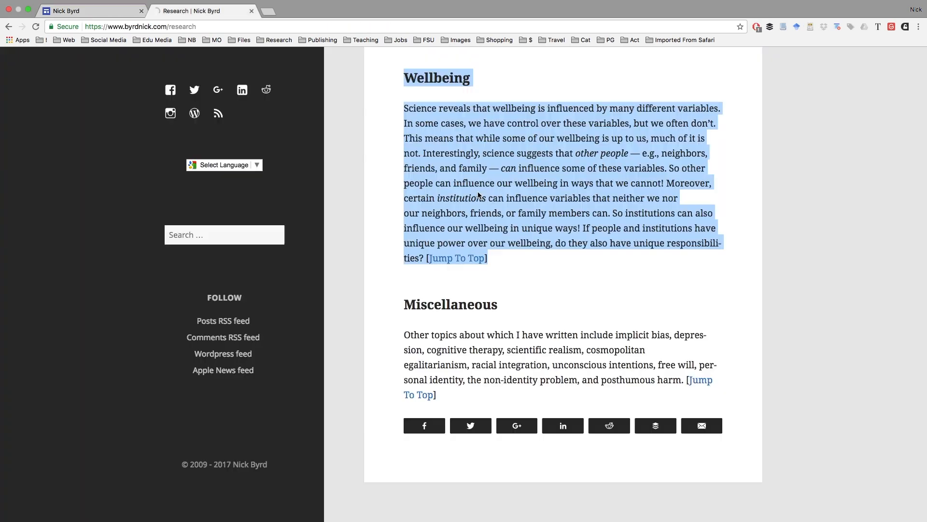
Step: Paste the teaching philosophy and three course descriptions into a Teaching page text box
click(365, 39)
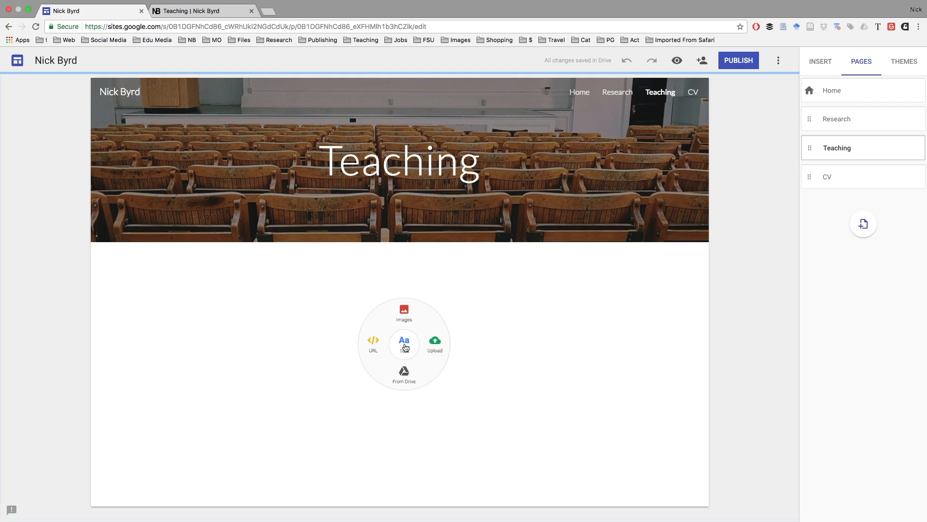
click(404, 345)
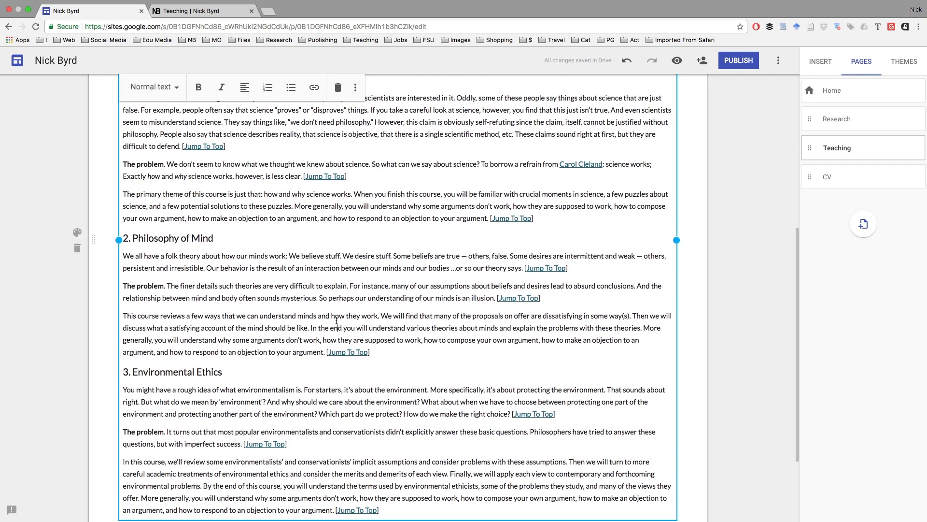
scroll(up, 3)
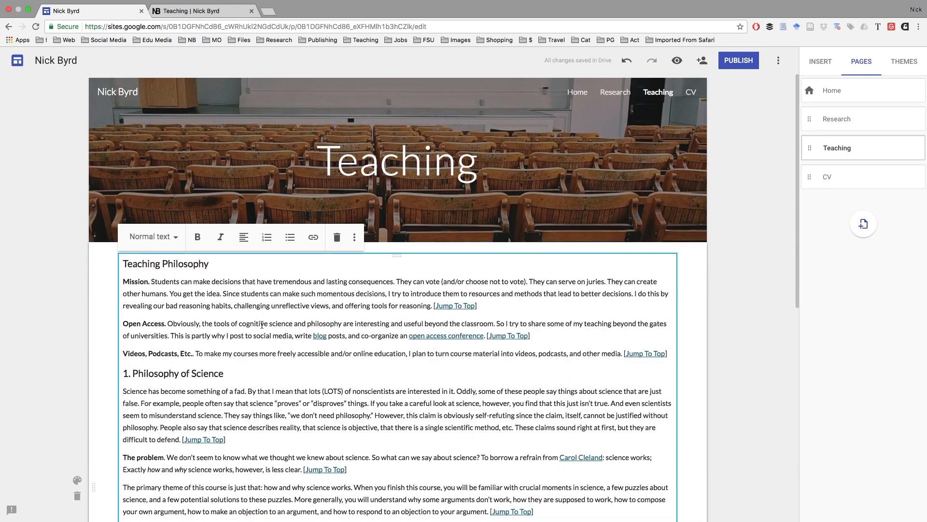
scroll(down, 3)
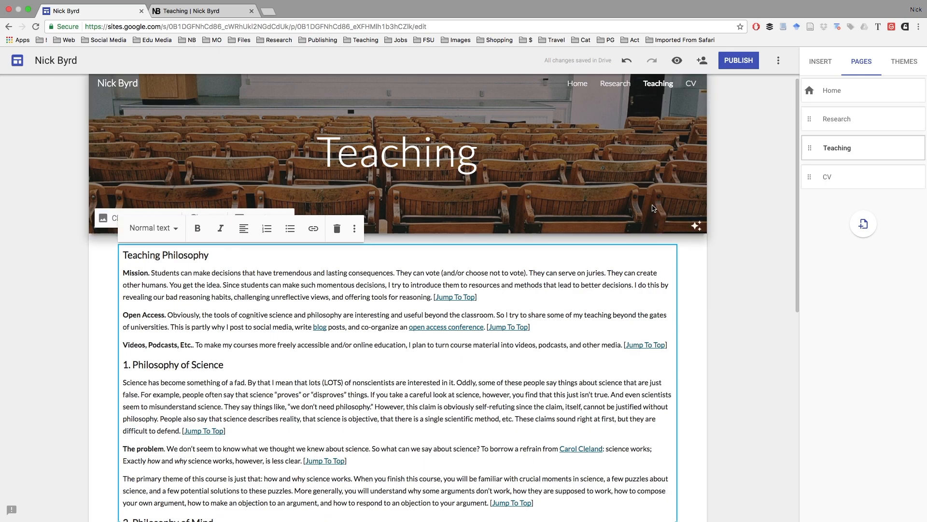
click(820, 61)
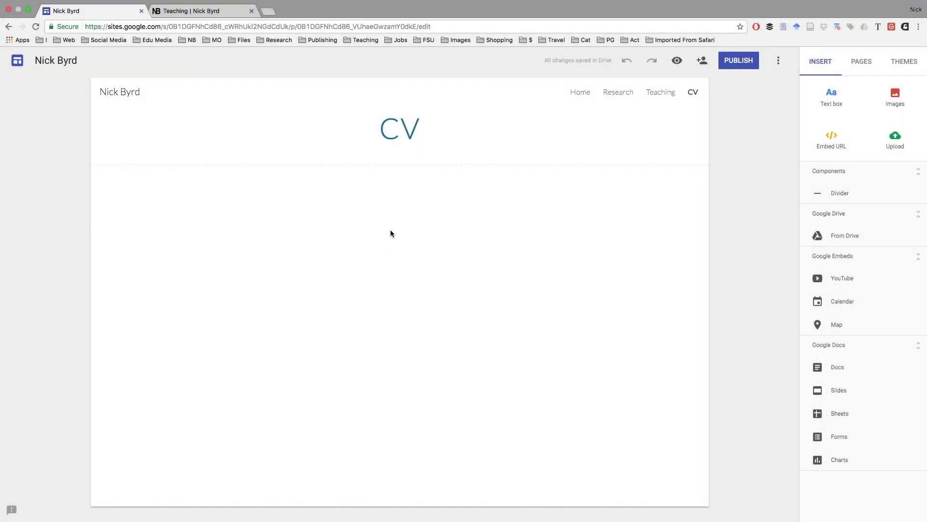
mouse_move(397, 223)
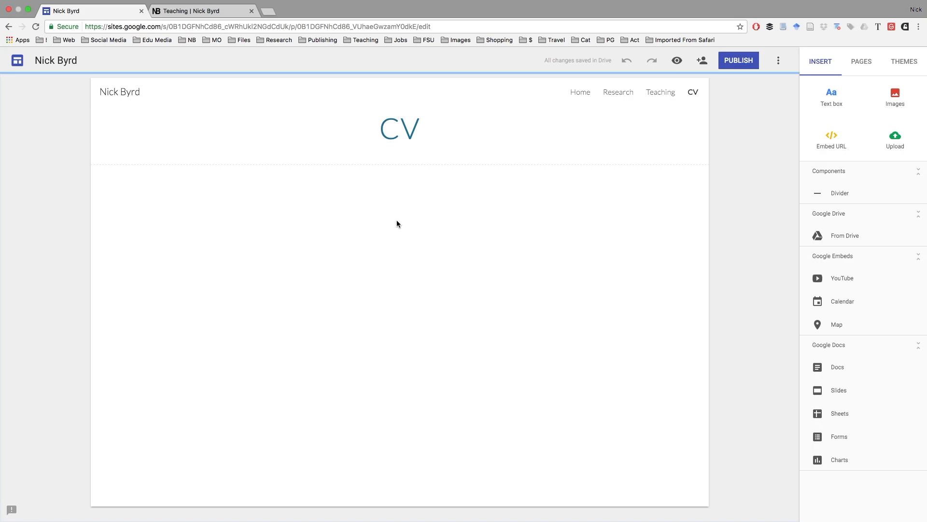
click(204, 11)
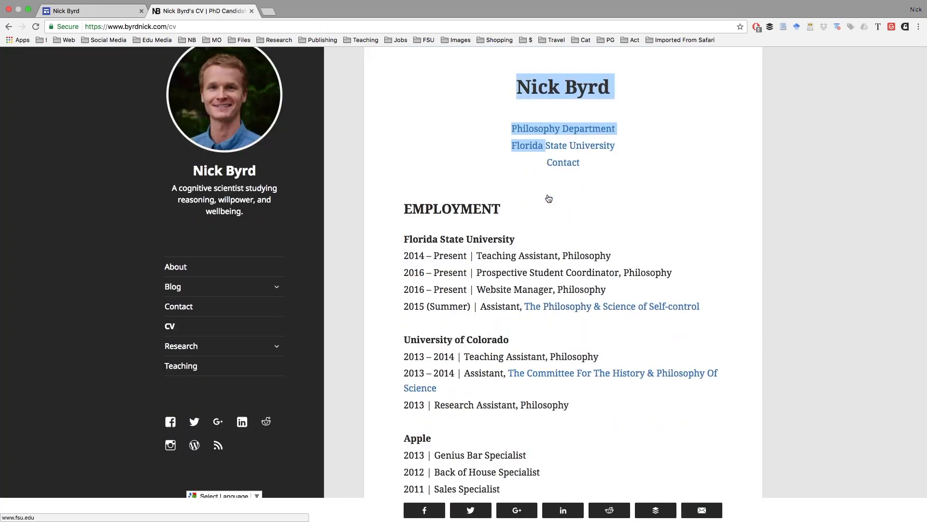
scroll(down, 3)
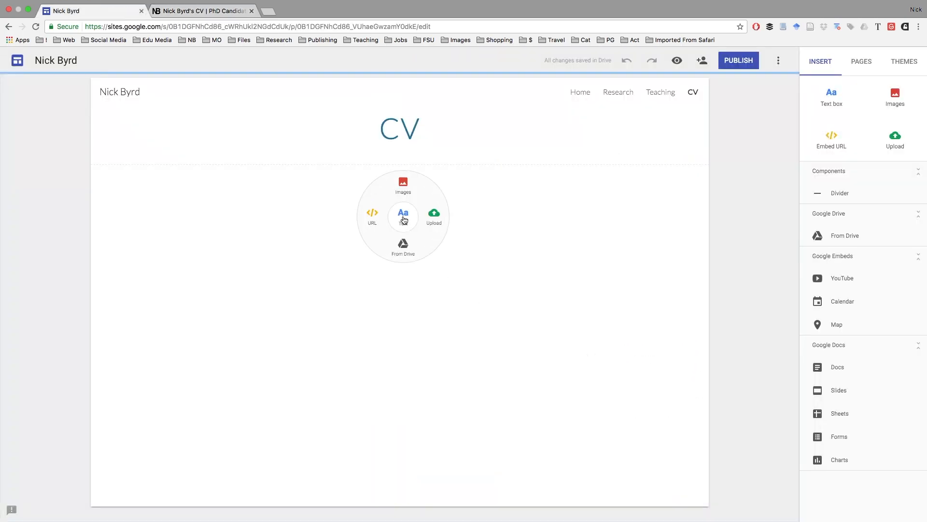
click(403, 215)
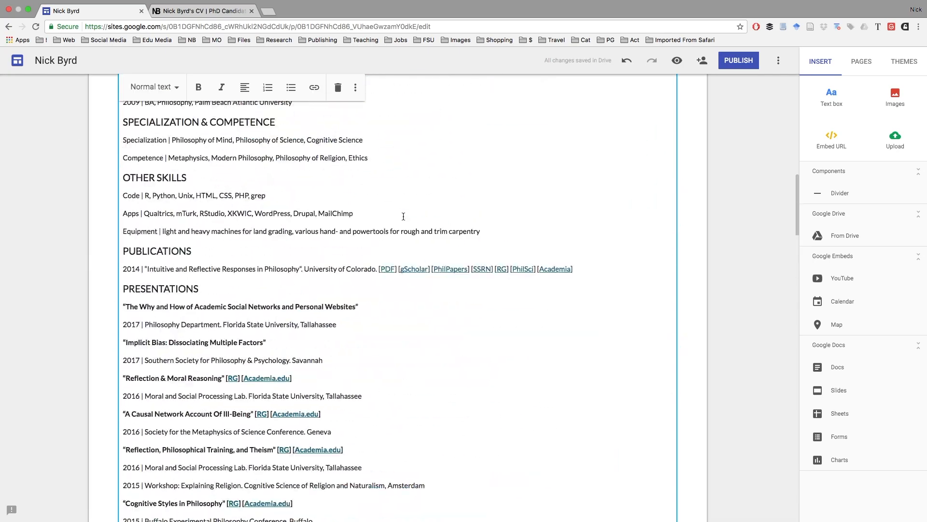
scroll(up, 3)
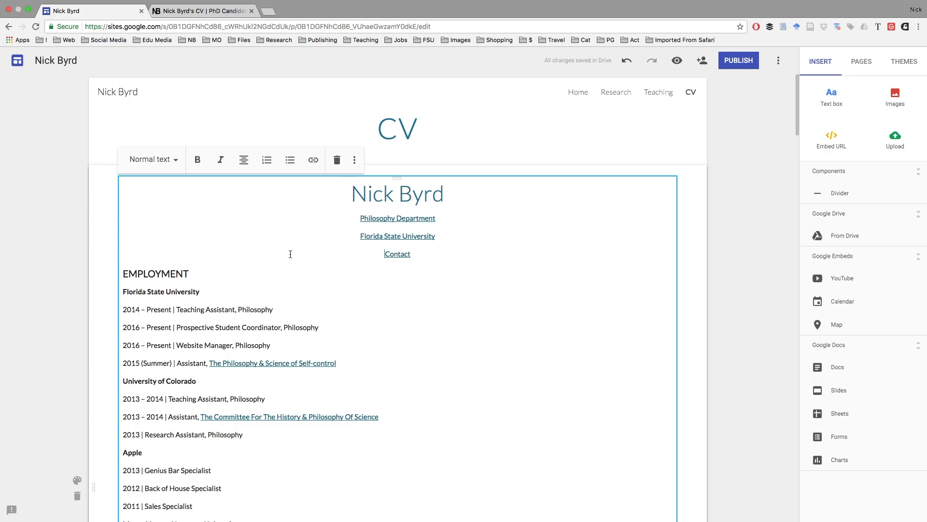
click(454, 174)
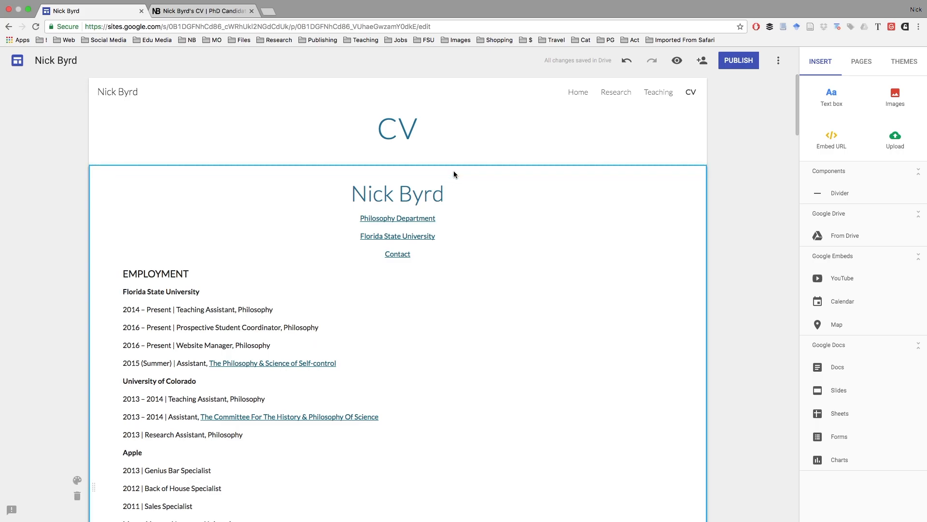
double_click(397, 193)
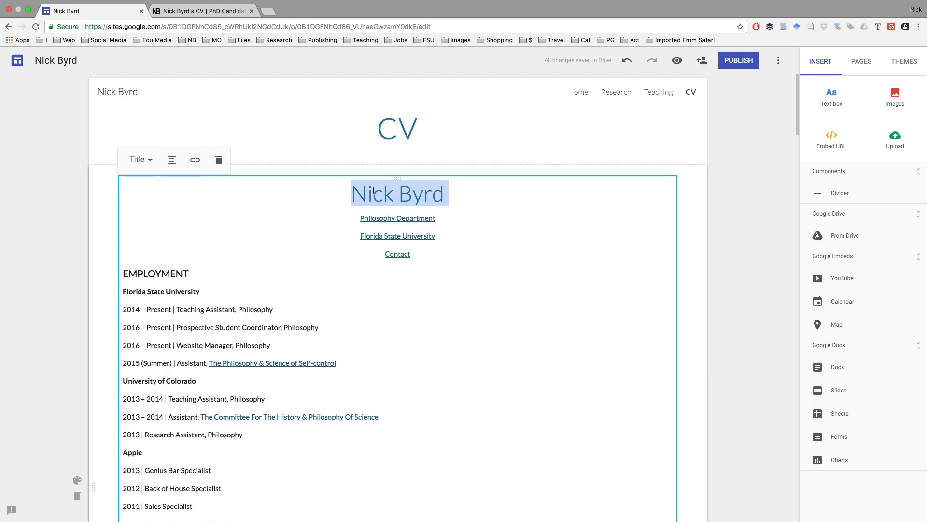
mouse_move(195, 160)
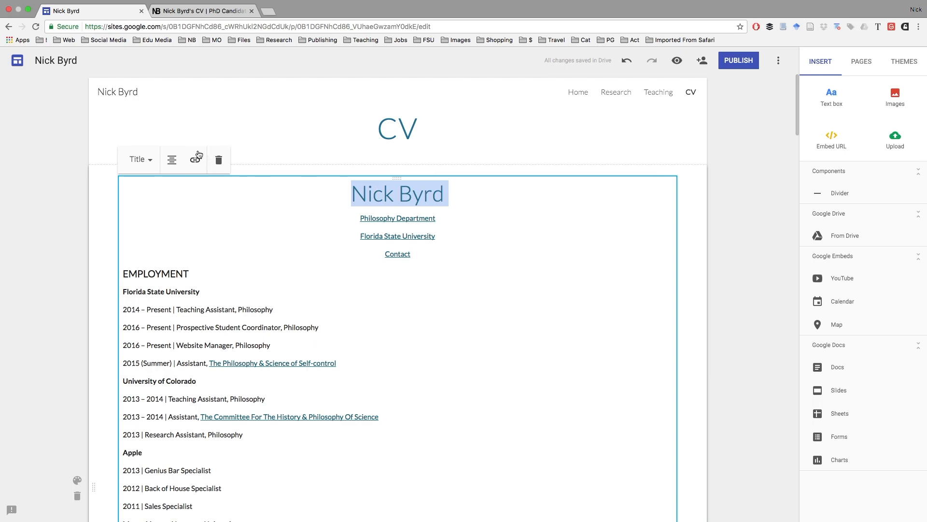
click(341, 214)
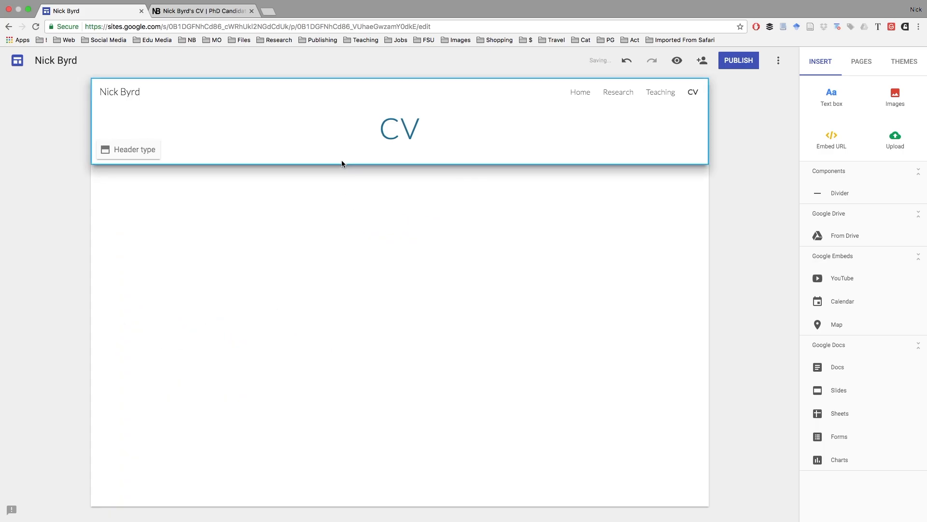
mouse_move(654, 228)
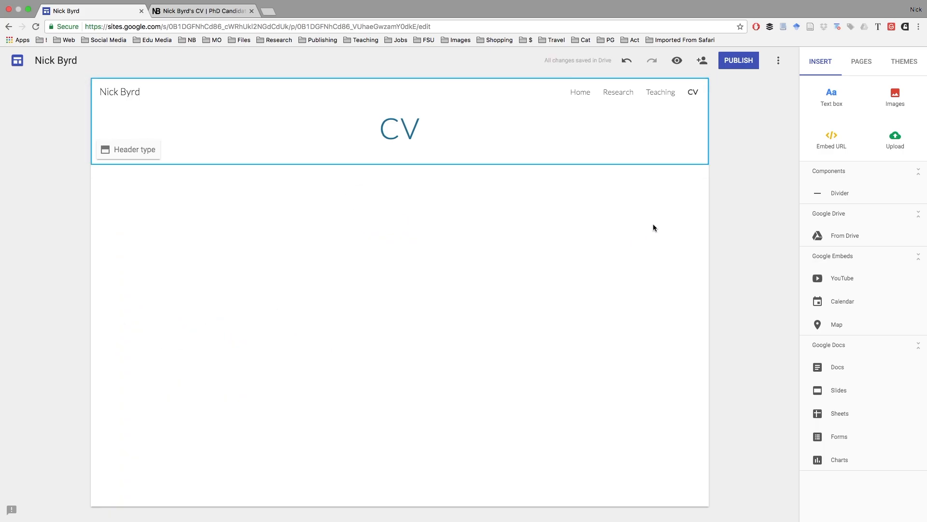
mouse_move(843, 236)
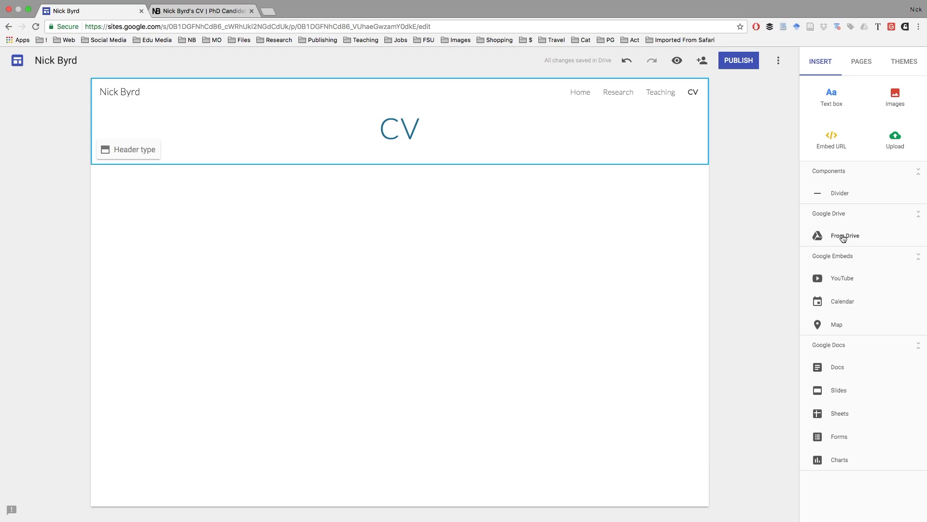
mouse_move(848, 242)
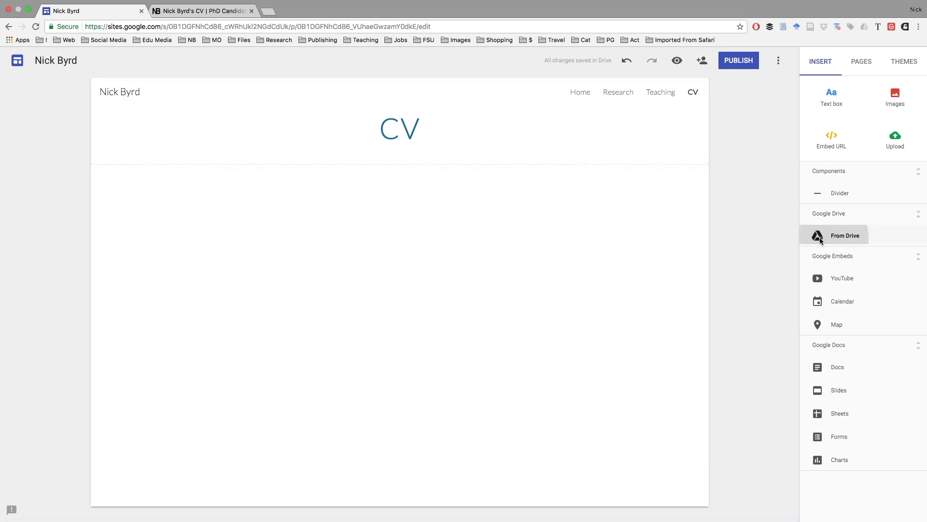
Step: Embed the CV document from Google Drive onto the CV page
click(846, 235)
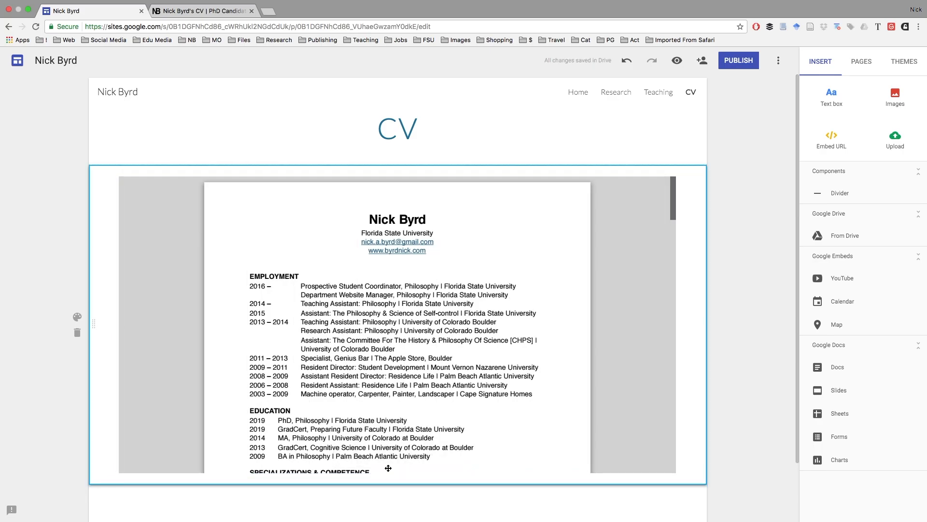
scroll(down, 3)
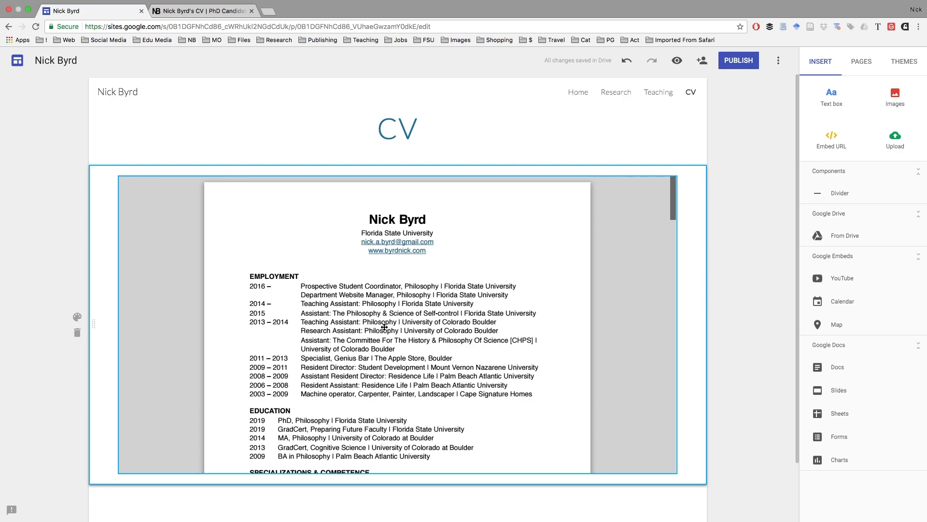
Step: Return from the CV page to the Home page via the site navigation bar
click(397, 128)
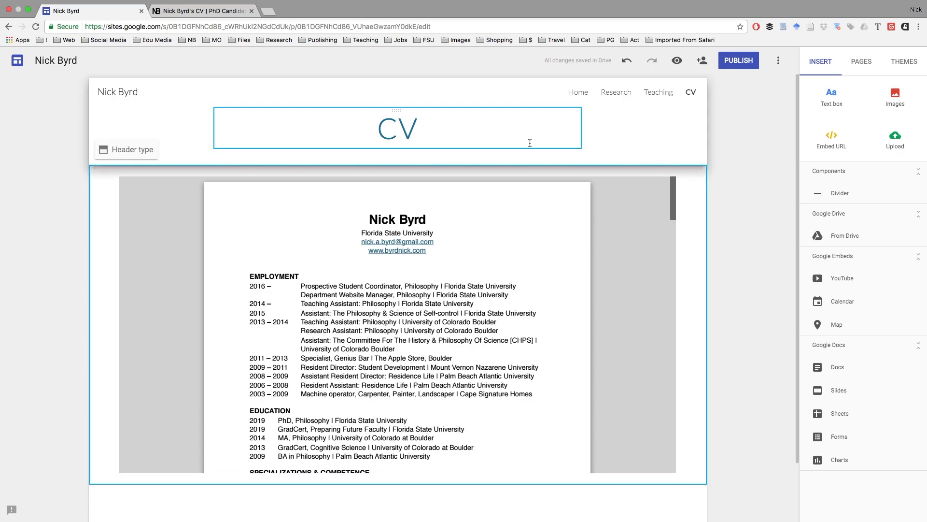
click(592, 122)
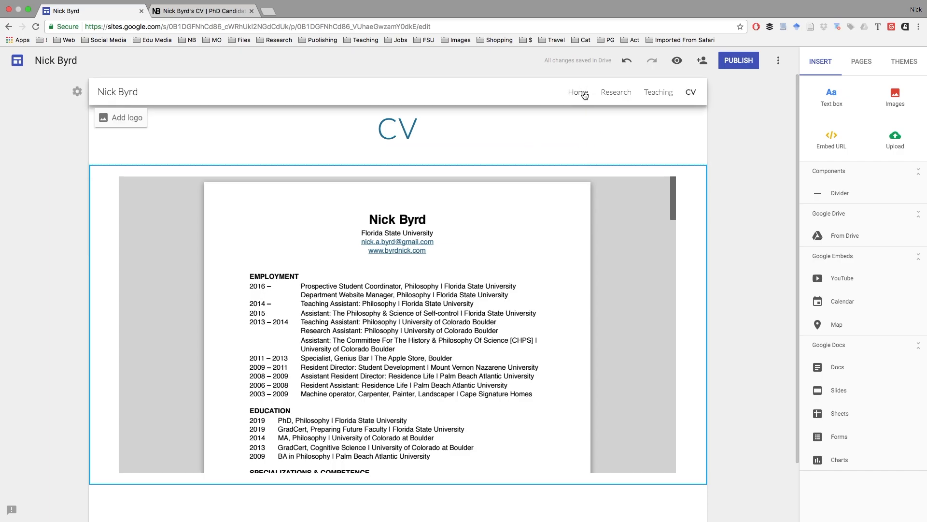
click(577, 92)
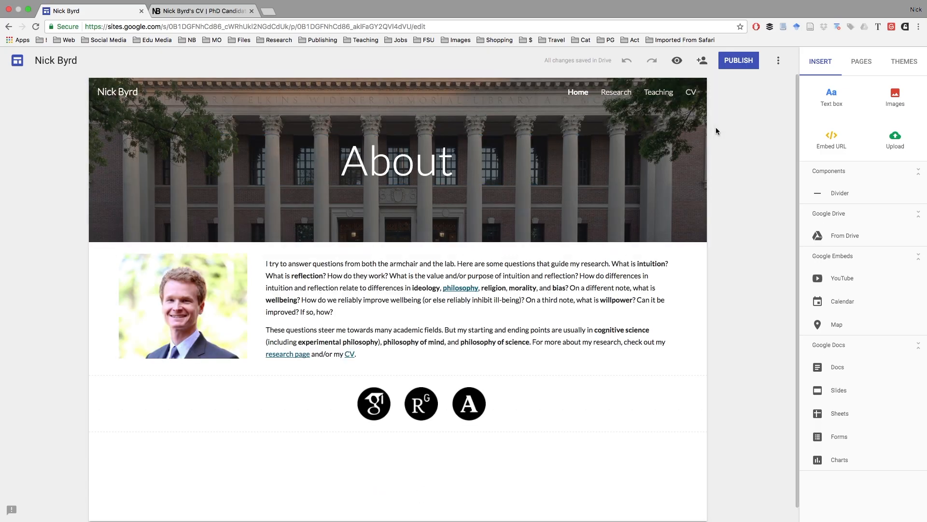
Step: Rename the Home page to 'About' in the Pages list so navigation reads About, Research, Teaching, CV
click(861, 61)
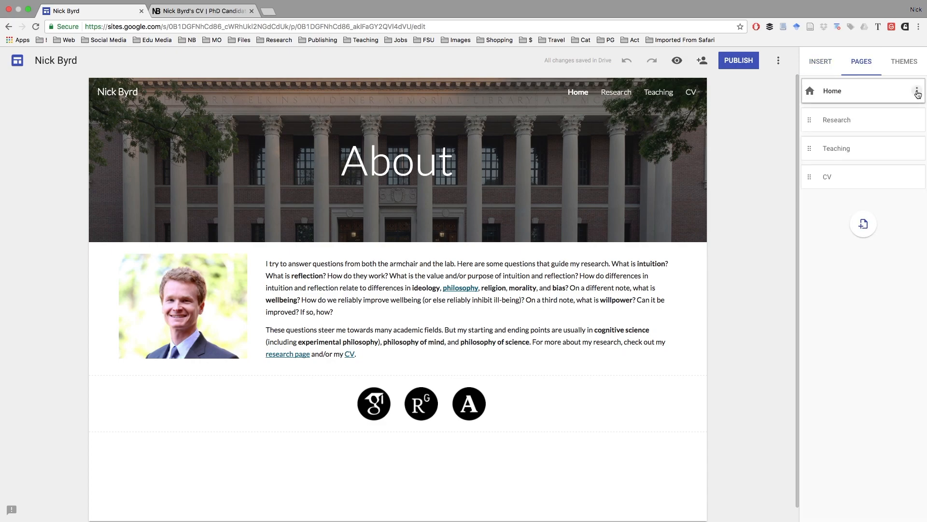
double_click(832, 90)
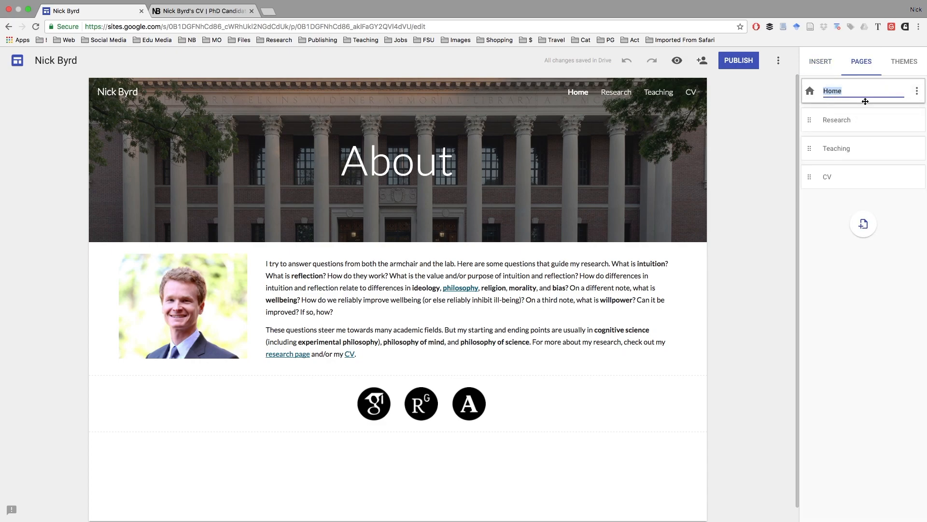
text(About)
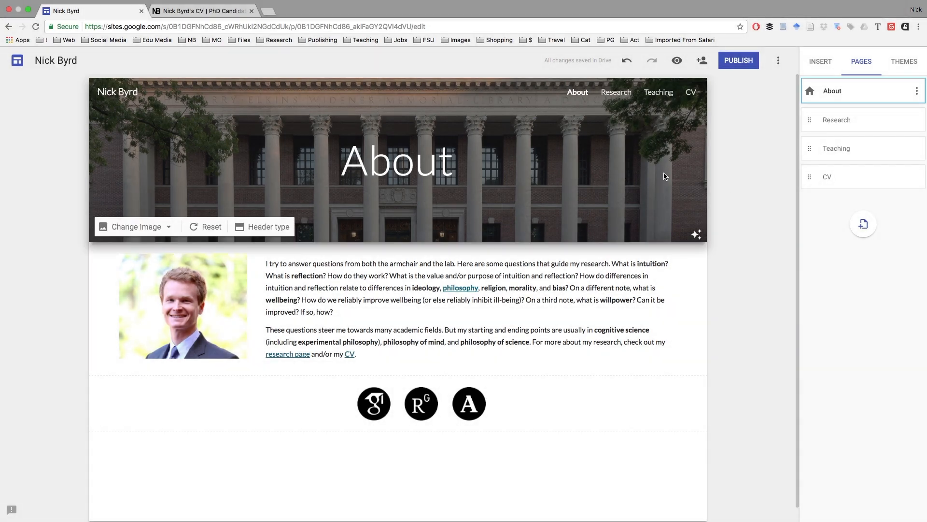
click(904, 61)
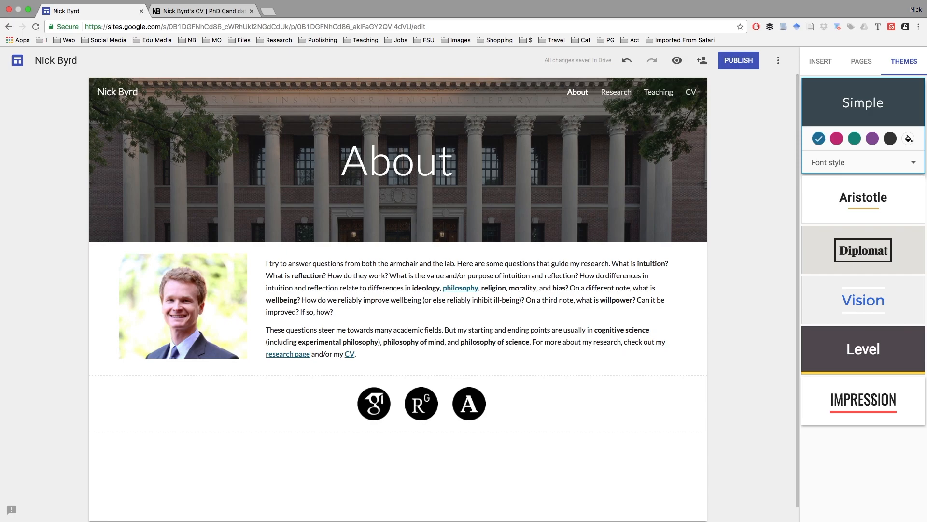
Step: Try the Impression, Level and Diplomat themes before settling back on Vision
click(862, 399)
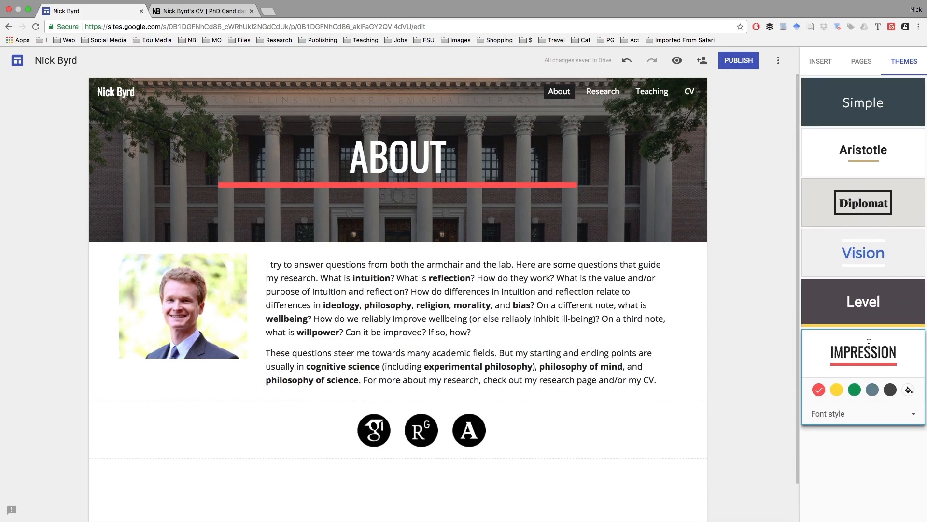
click(862, 301)
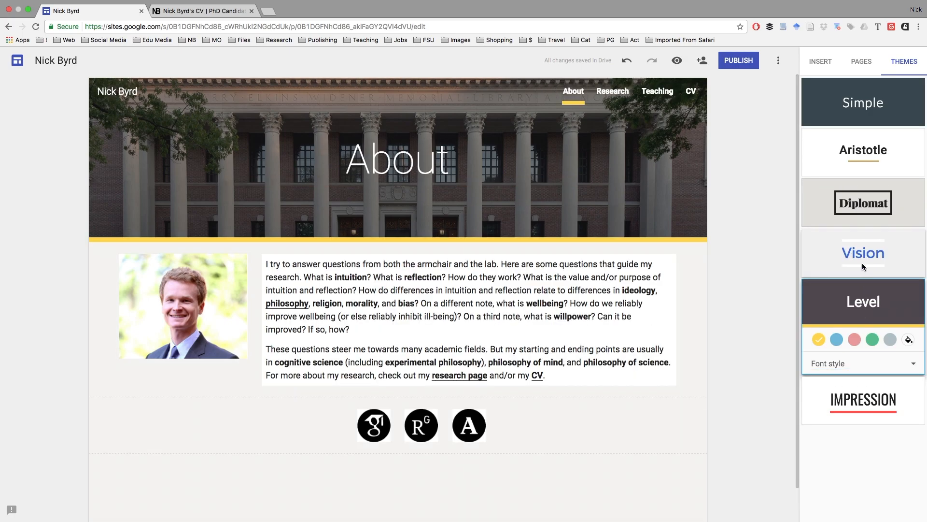
click(862, 252)
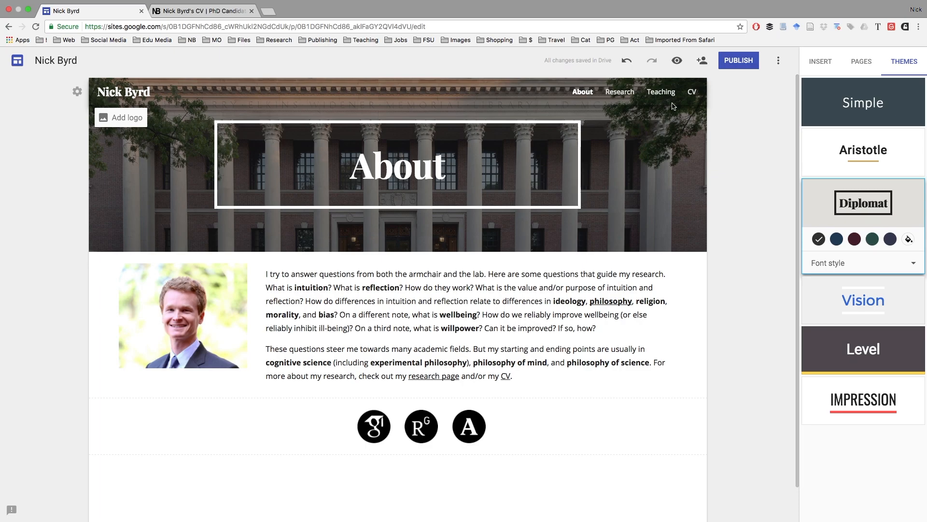
click(863, 299)
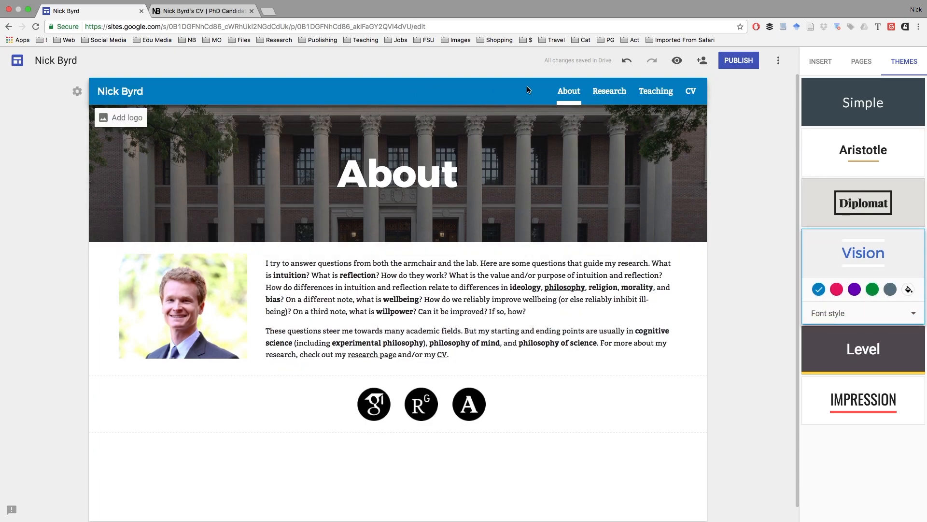
mouse_move(551, 93)
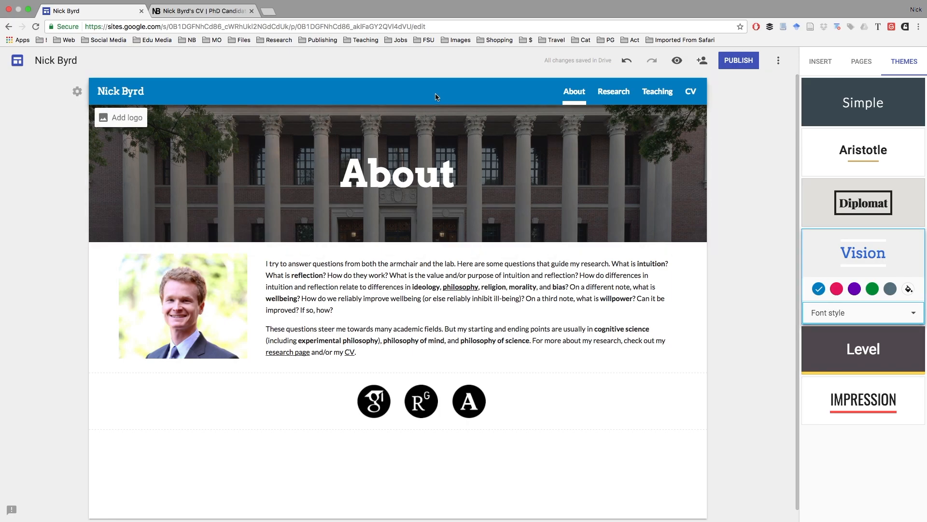
Step: Try pink and slate grey Vision colours, then choose a custom dark charcoal colour
click(836, 289)
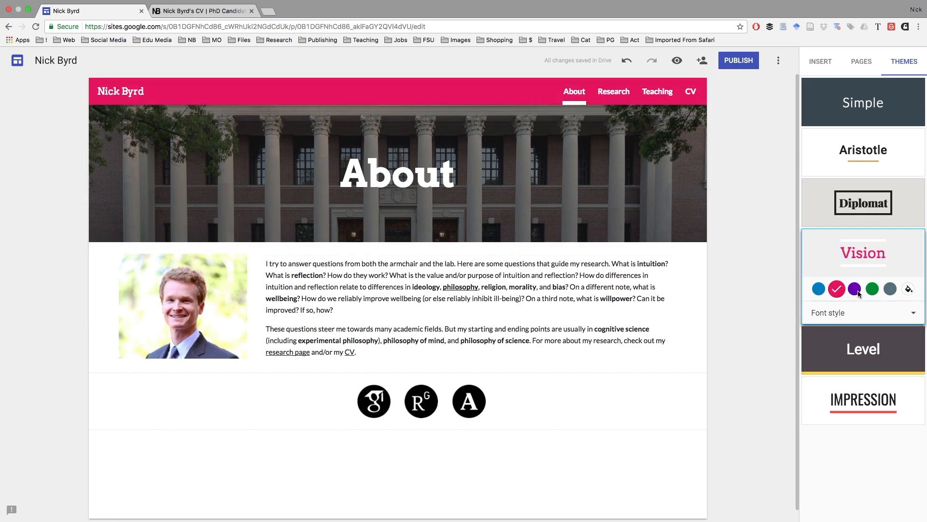
click(889, 289)
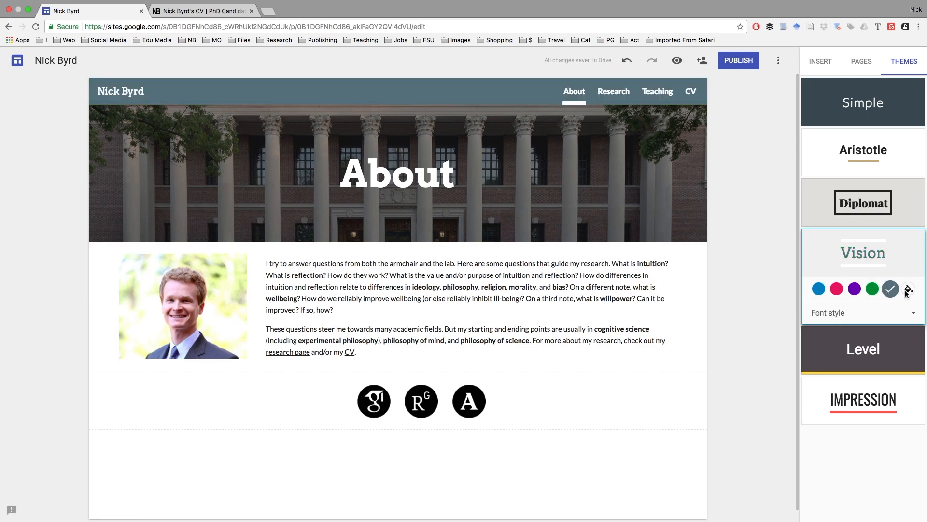
click(908, 288)
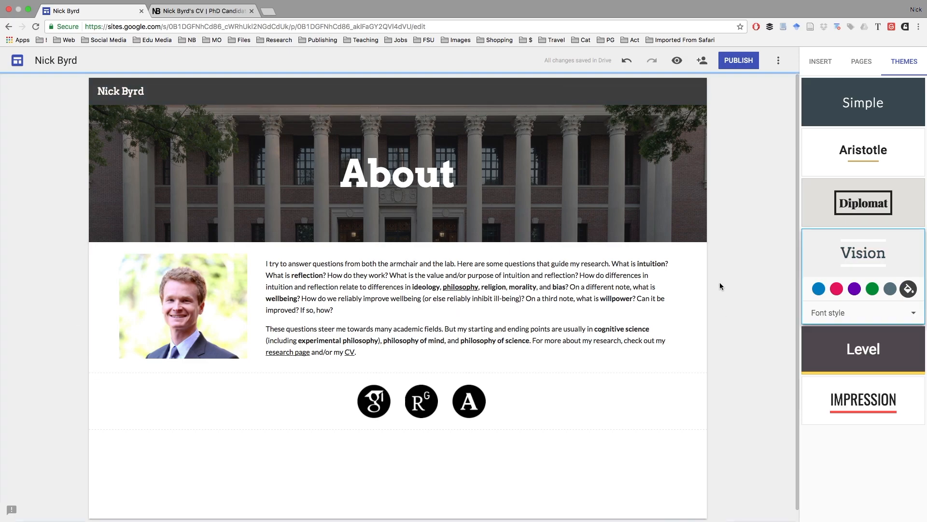
click(396, 160)
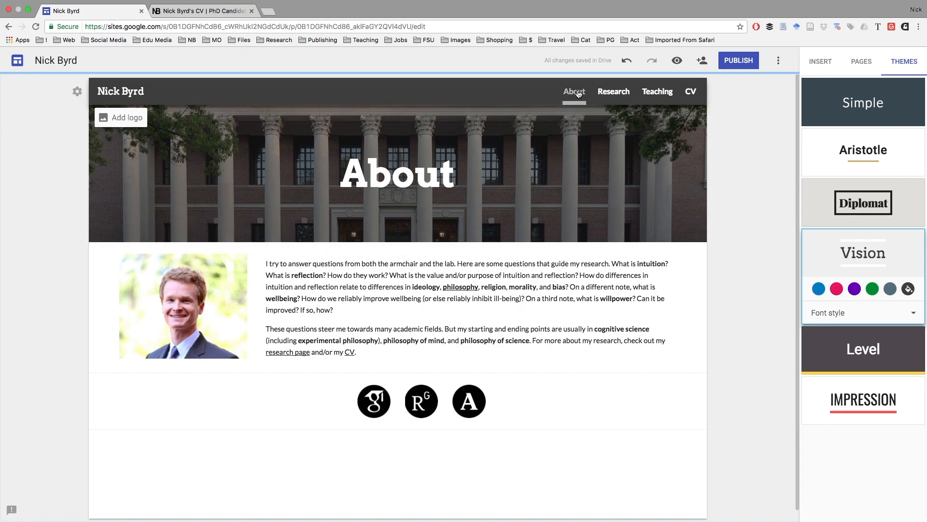
click(396, 172)
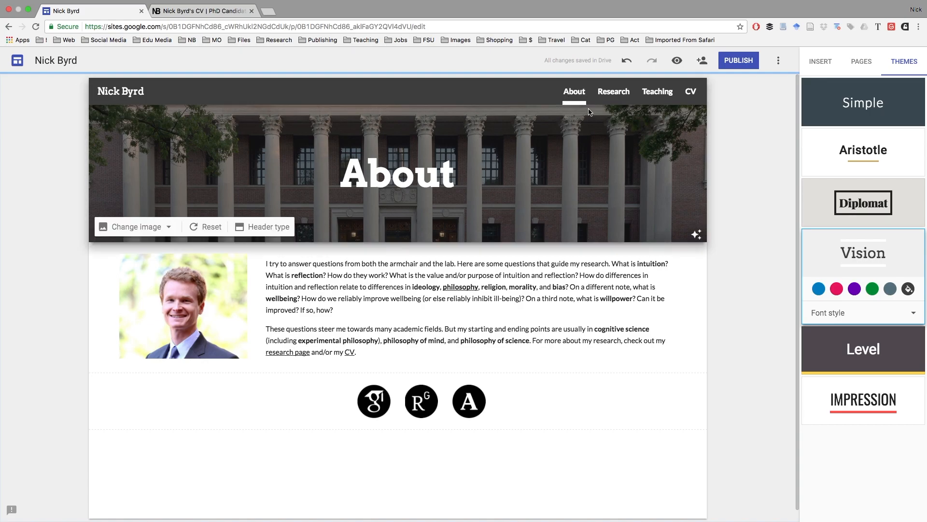
click(485, 316)
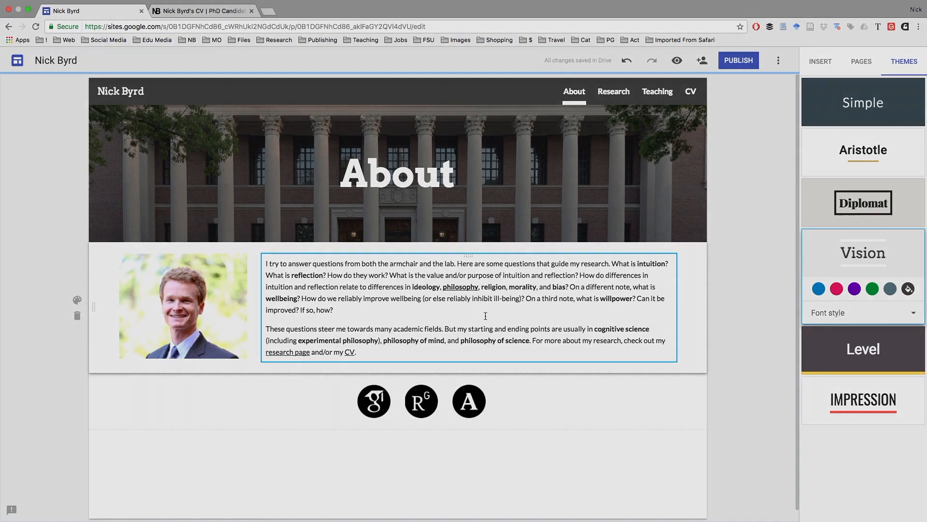
click(676, 60)
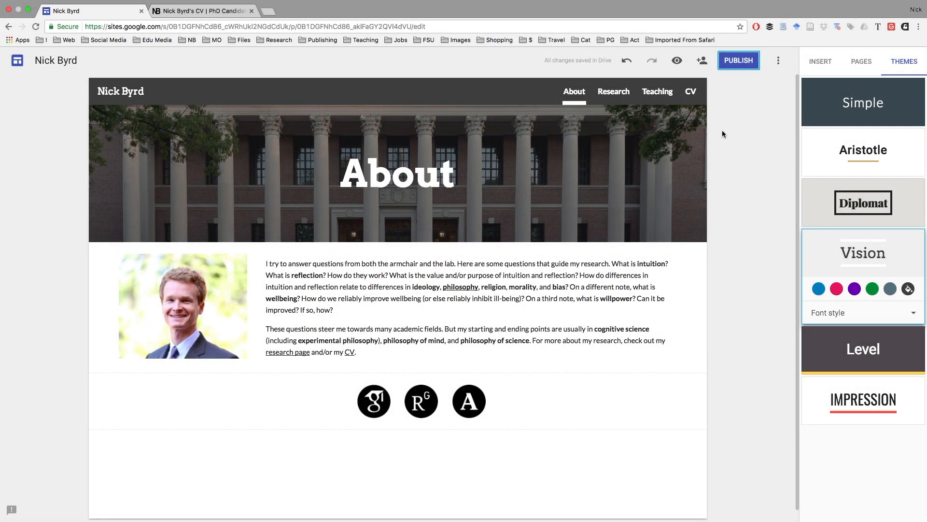
mouse_move(690, 69)
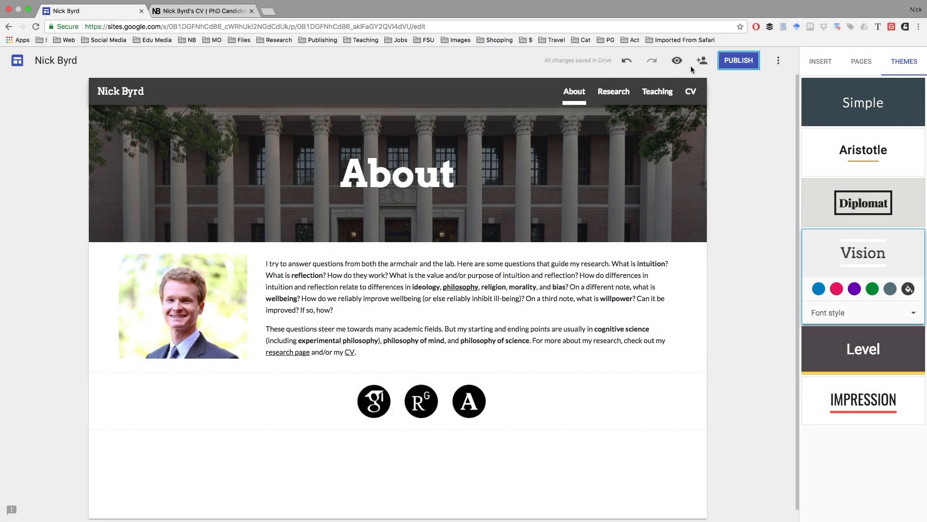
mouse_move(676, 60)
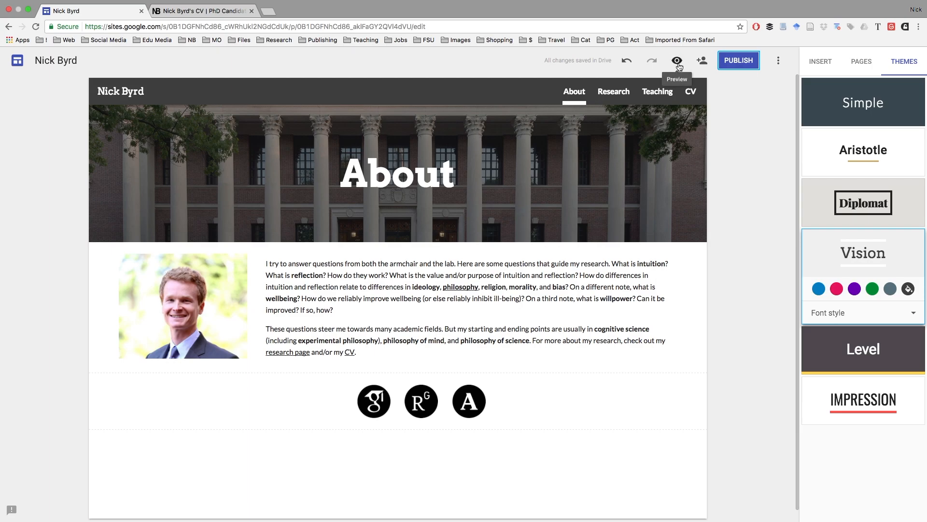
Step: Preview the site as visitors see it and browse from About to Research and Teaching
click(677, 60)
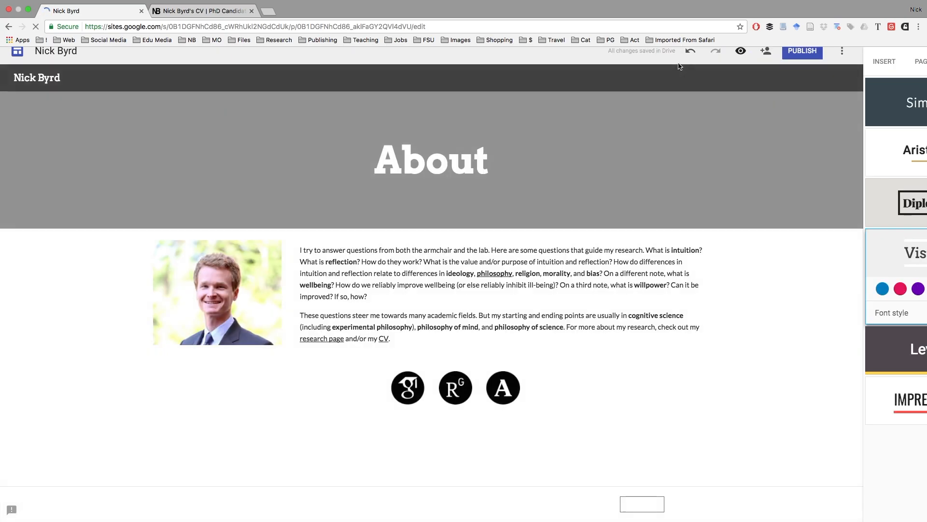
click(740, 51)
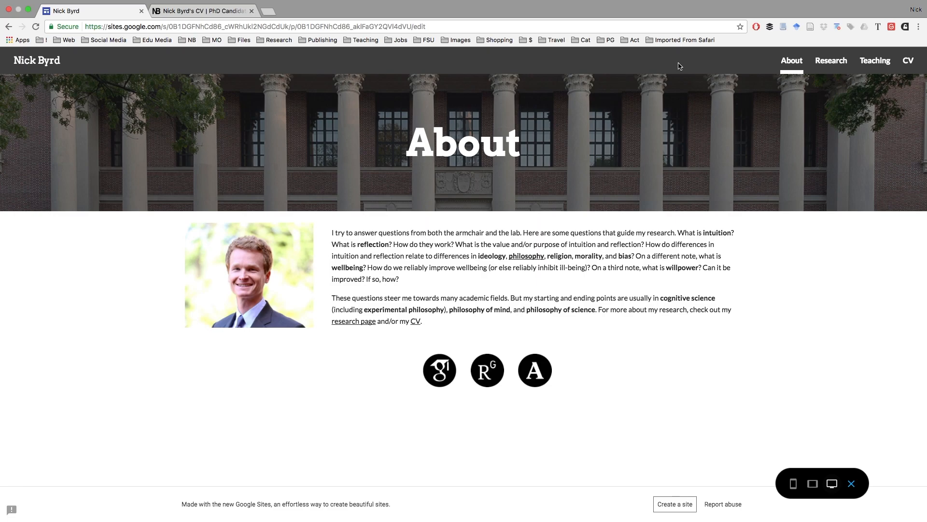
mouse_move(505, 293)
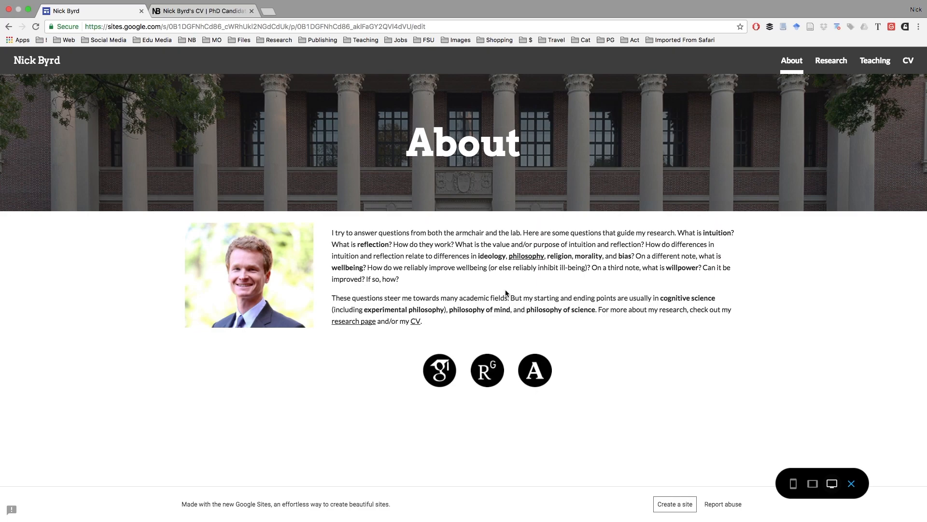
click(831, 59)
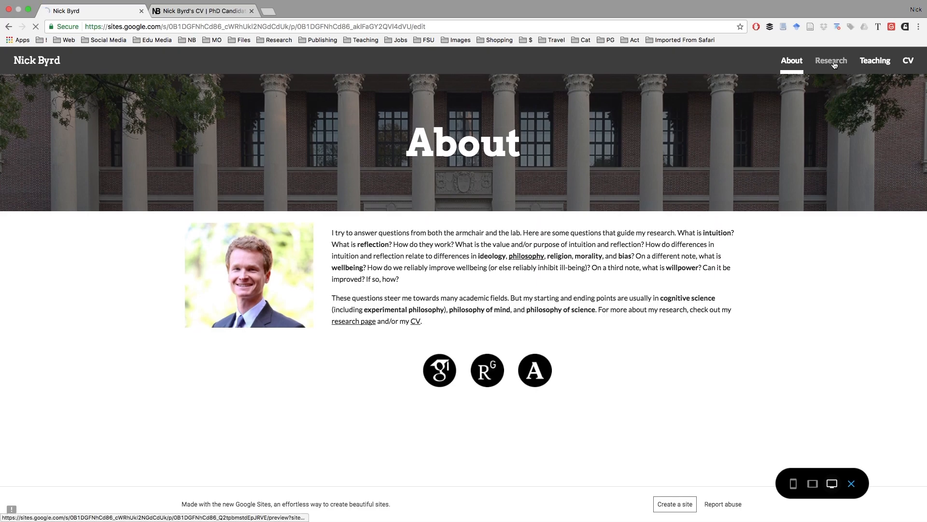
click(831, 60)
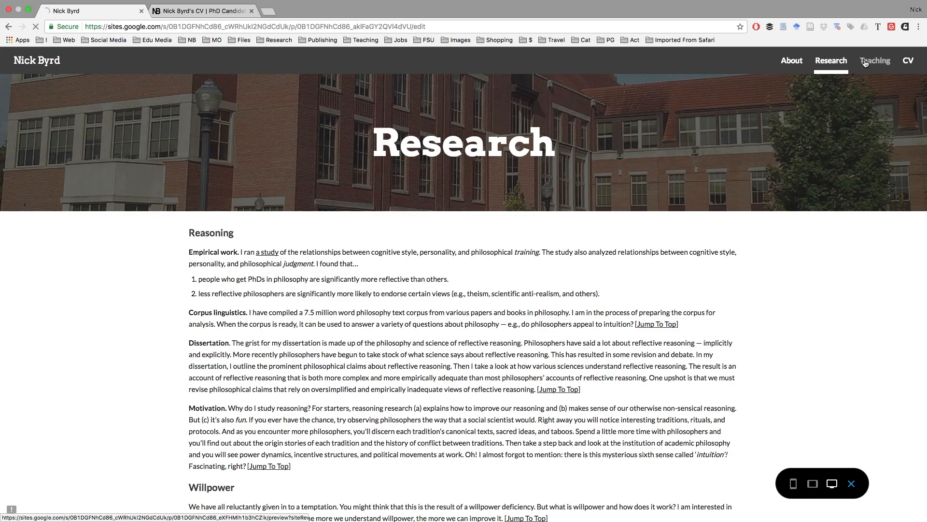
click(874, 60)
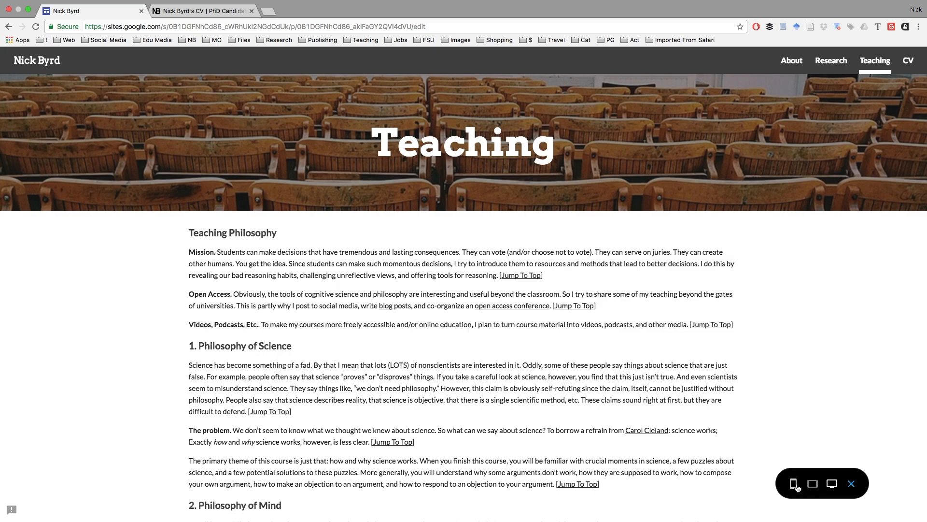
Step: View the Teaching page at phone size and expand its hamburger navigation menu
click(794, 483)
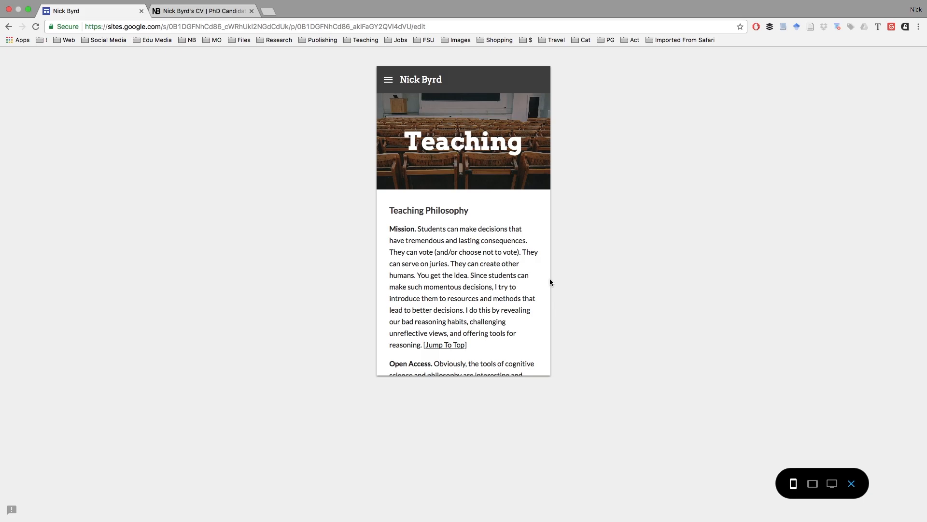
scroll(down, 3)
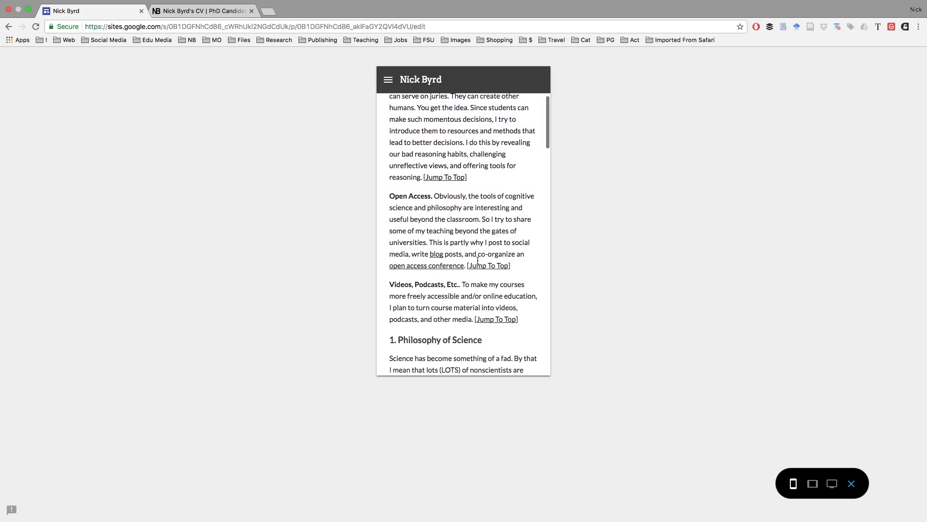
scroll(up, 3)
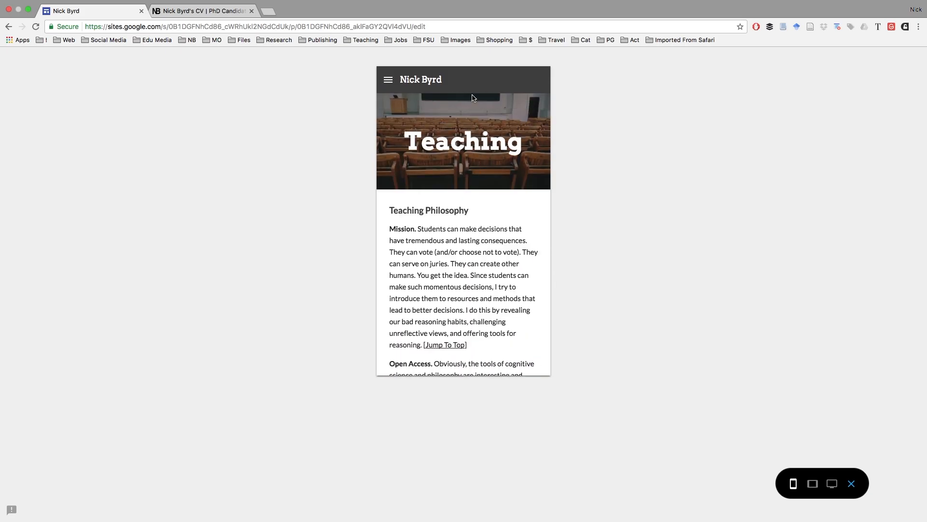
mouse_move(533, 85)
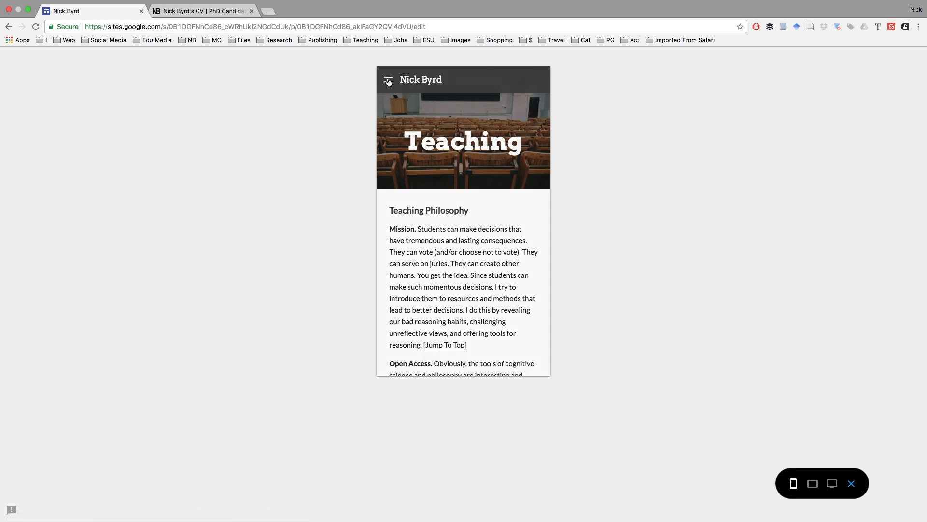
click(389, 79)
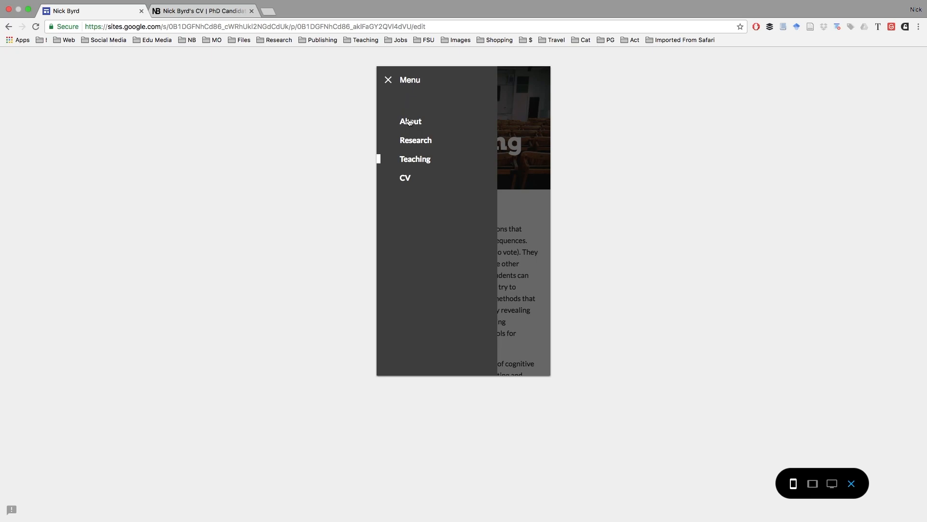
mouse_move(388, 80)
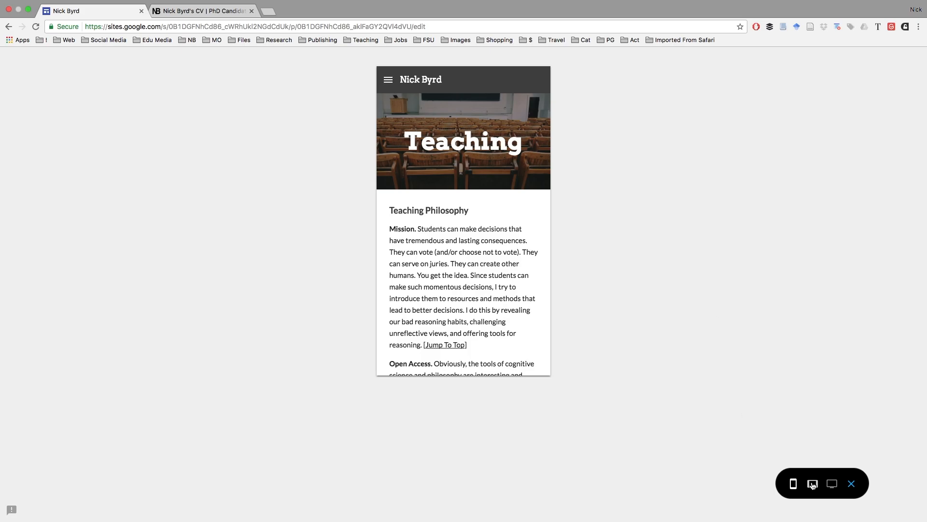
Step: Check the Teaching page preview at tablet and then large-screen size
click(832, 483)
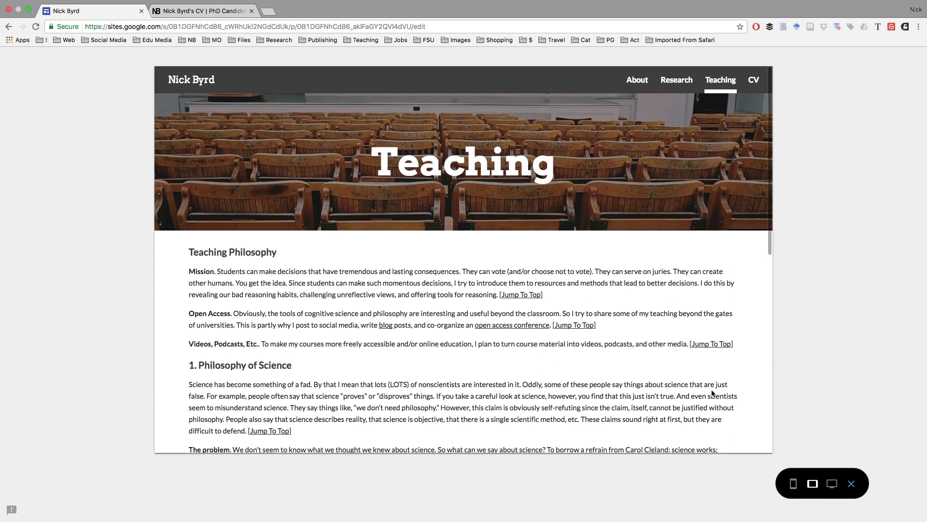
mouse_move(831, 483)
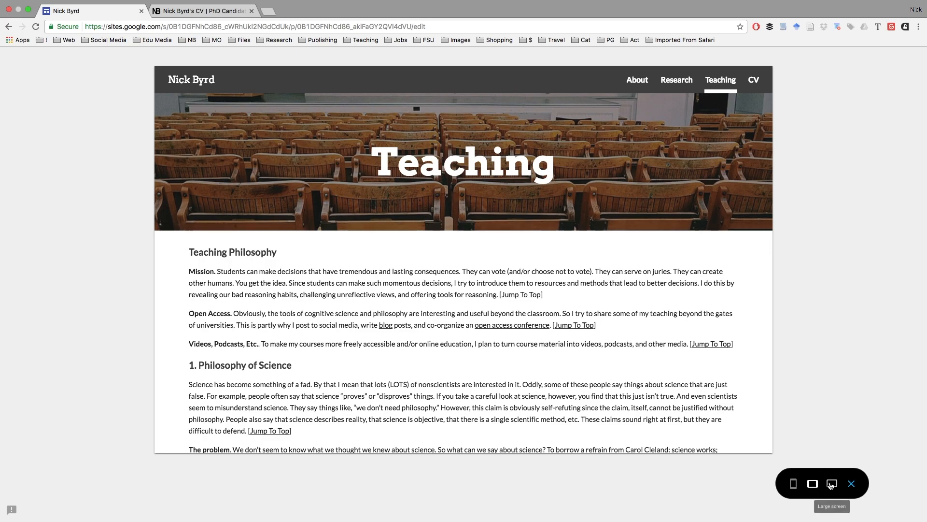
click(831, 483)
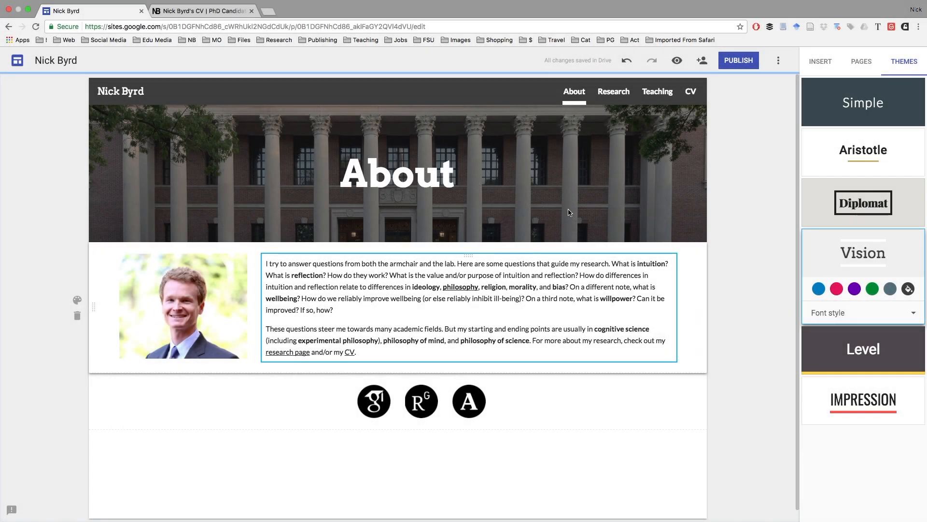
Step: Publish the site at the address 'nickbyrd', left visible to search engines
click(738, 59)
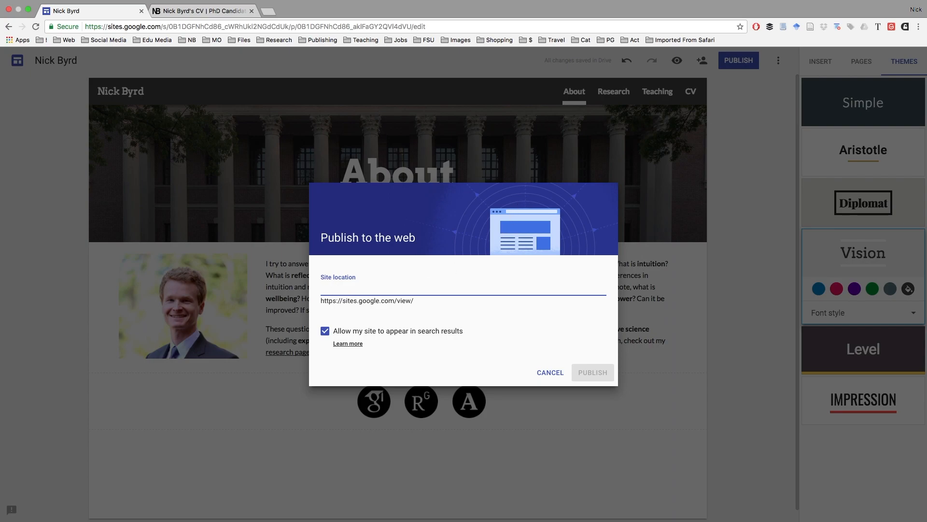
text(nickbyrd)
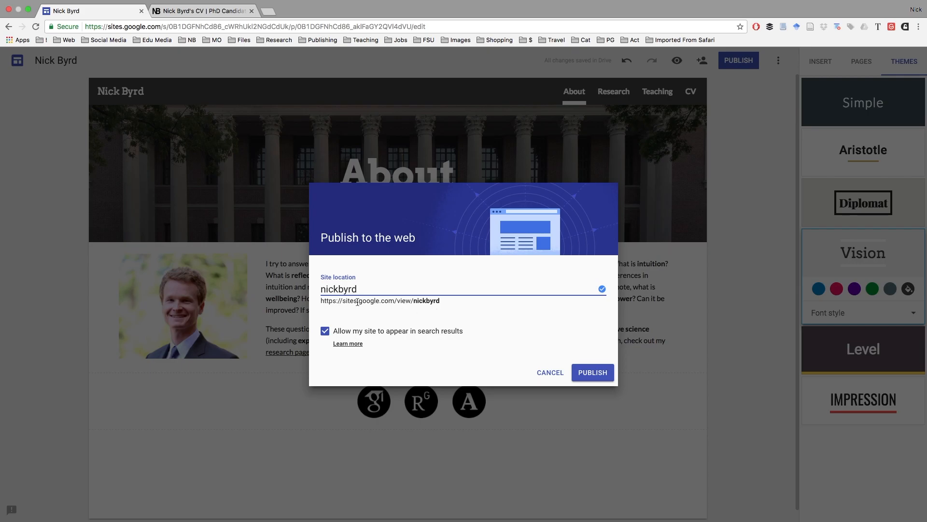
click(549, 372)
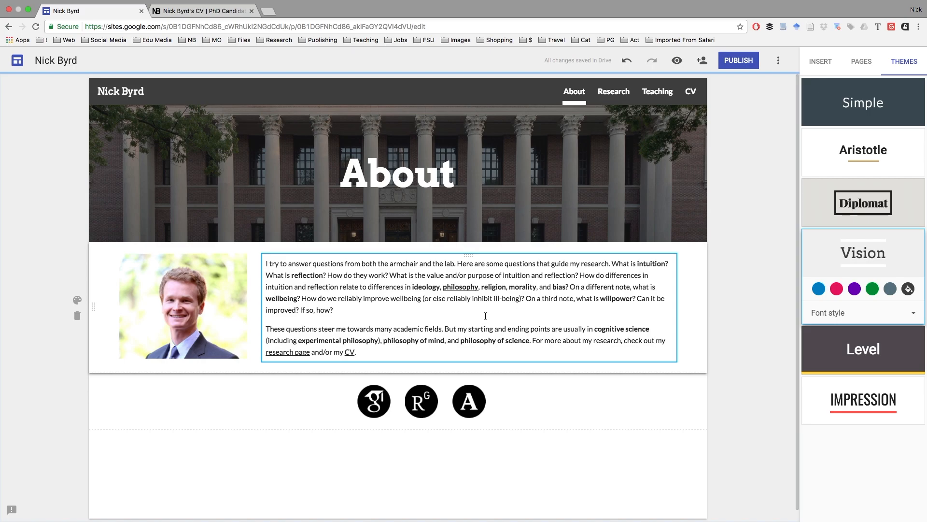